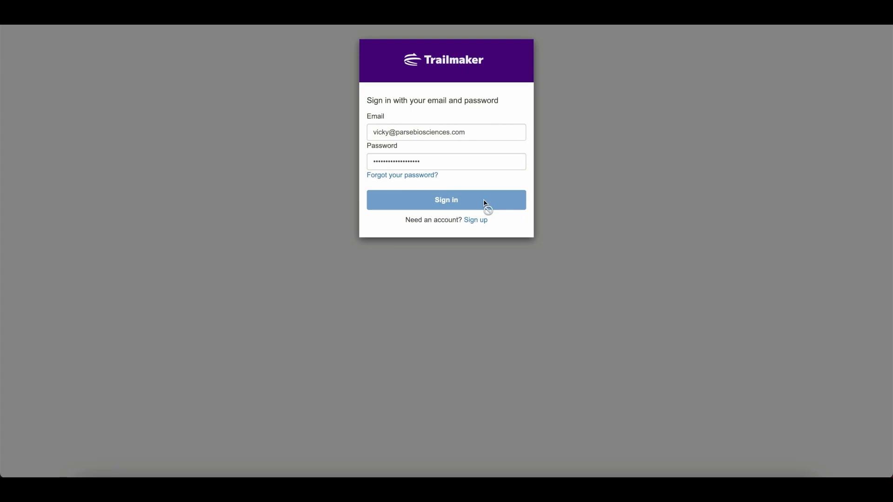
Sign in and create a run named Parse PBMCs v3 with Evercode WT, chemistry v3 and 4 sublibraries.
left_click(446, 200)
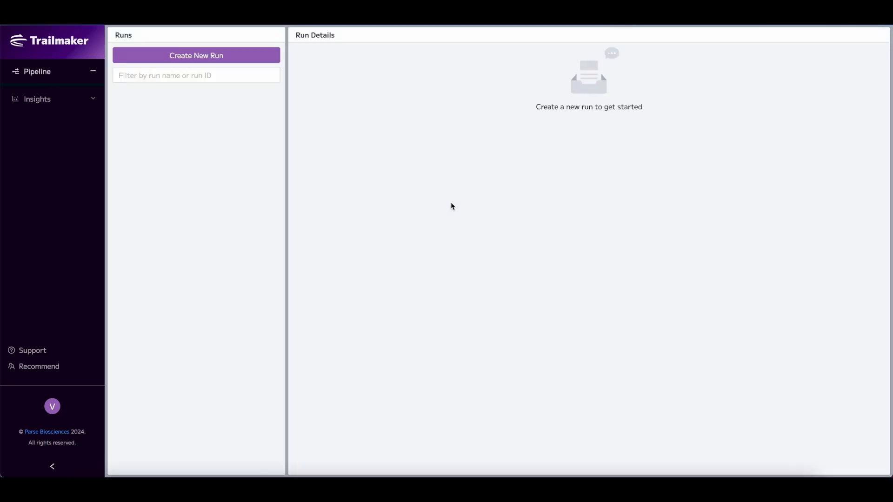
left_click(37, 71)
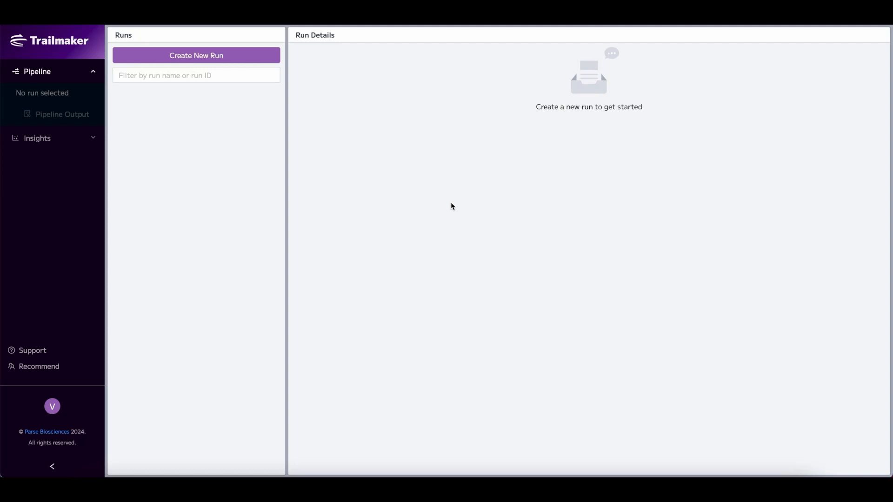
type("Parse")
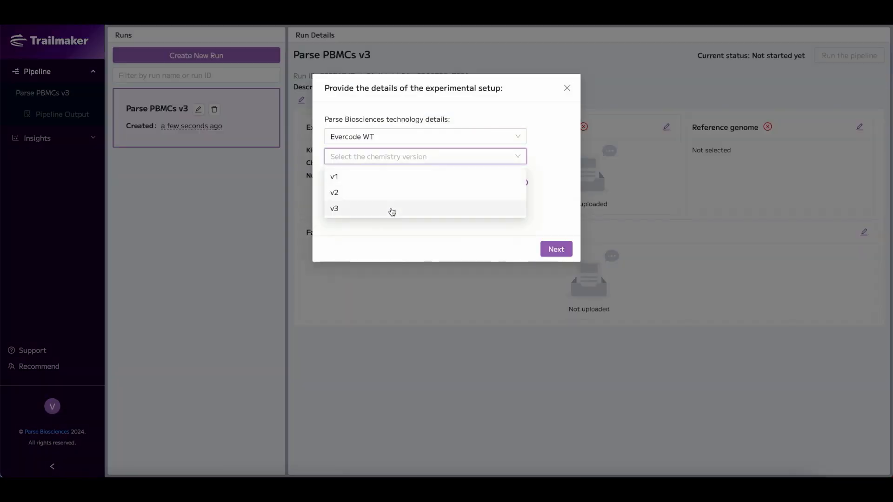
left_click(334, 209)
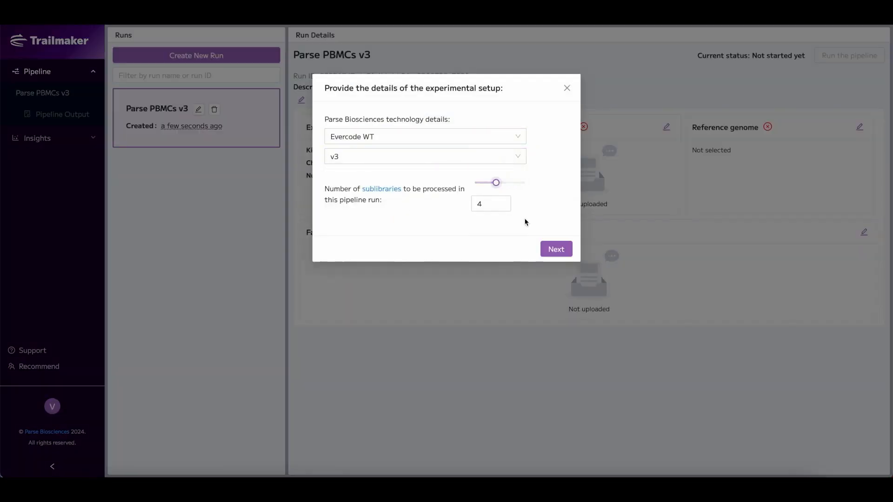
left_click(555, 249)
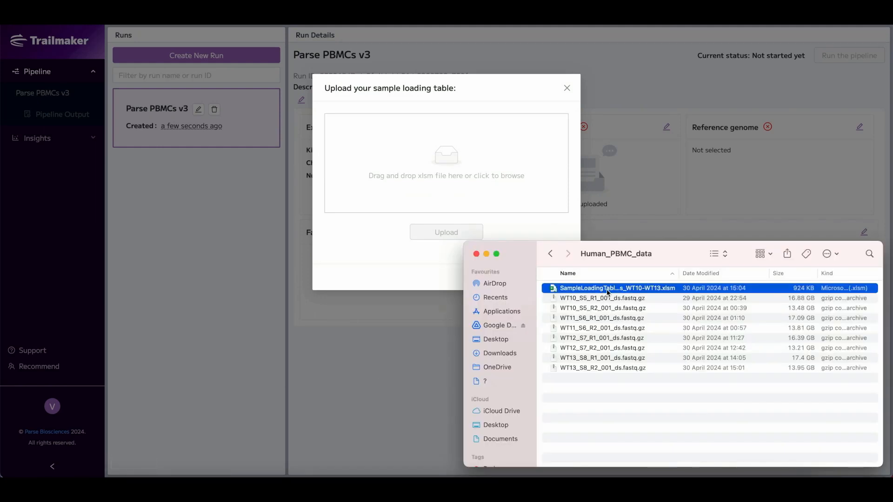
Upload the SampleLoadingTable xlsm as the 4-sample loading table and continue.
double_click(617, 288)
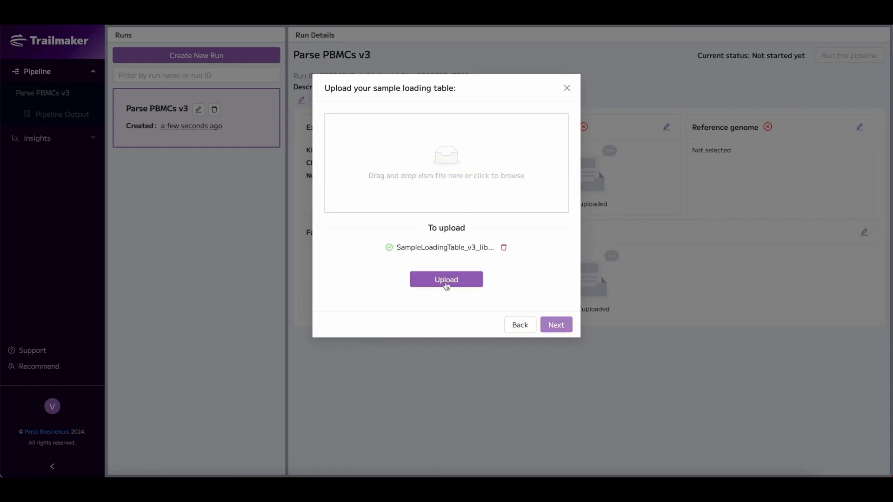
left_click(446, 279)
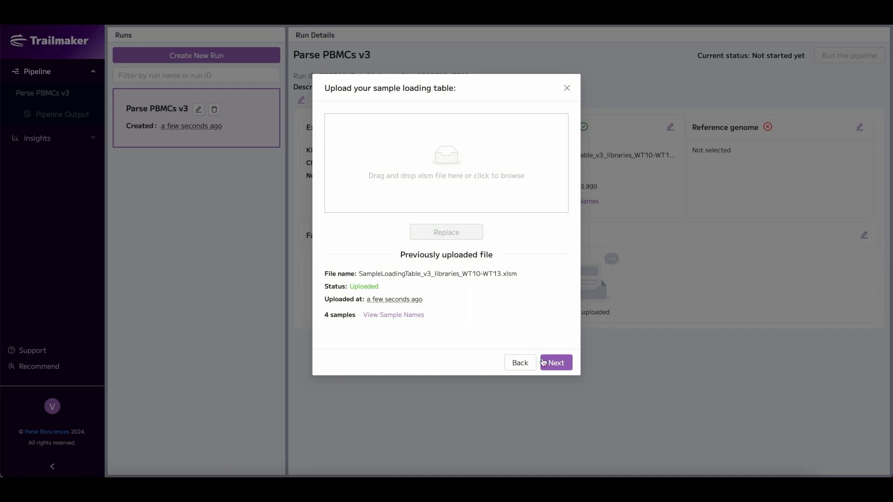
left_click(554, 363)
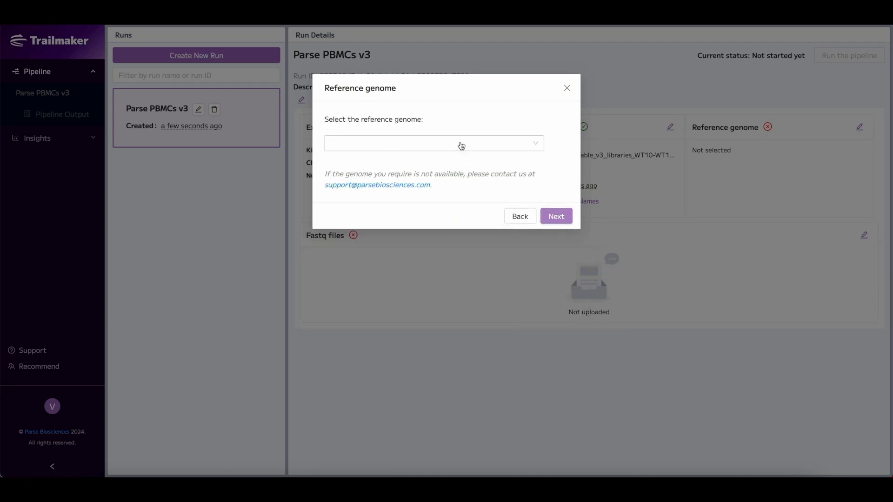
Select GRCh38: Homo sapiens as the reference genome and continue to Fastq upload.
left_click(433, 142)
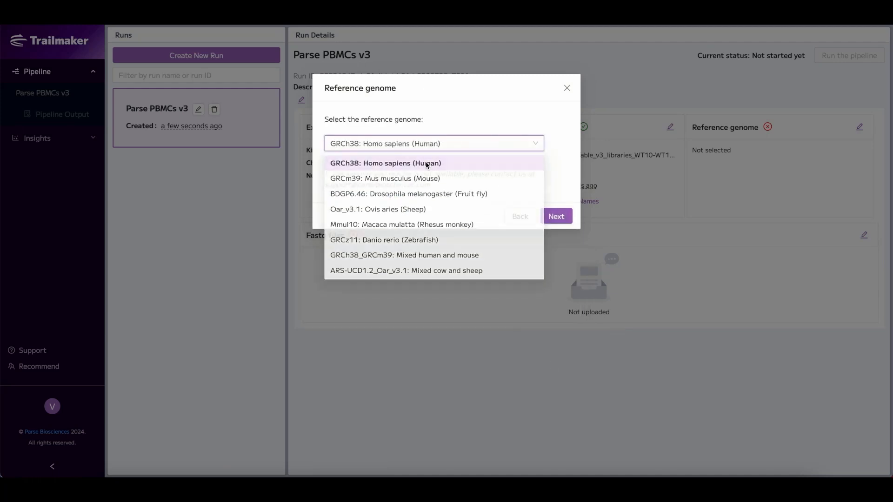
left_click(385, 162)
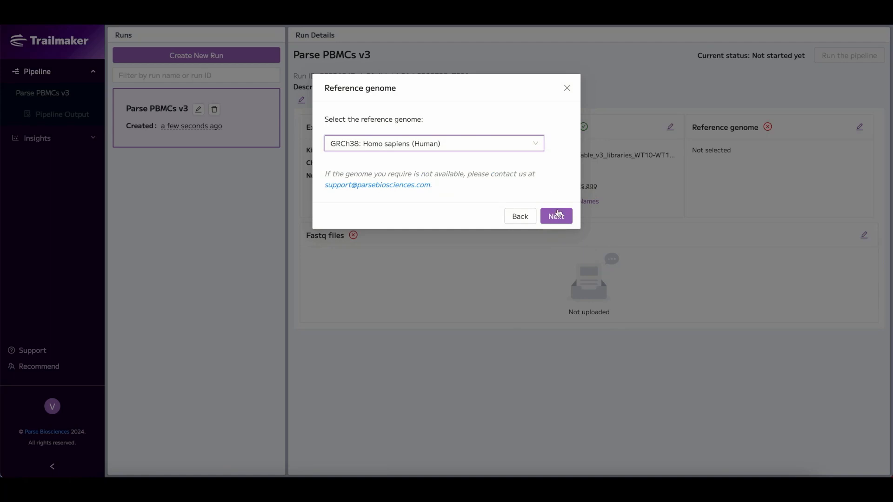
left_click(556, 216)
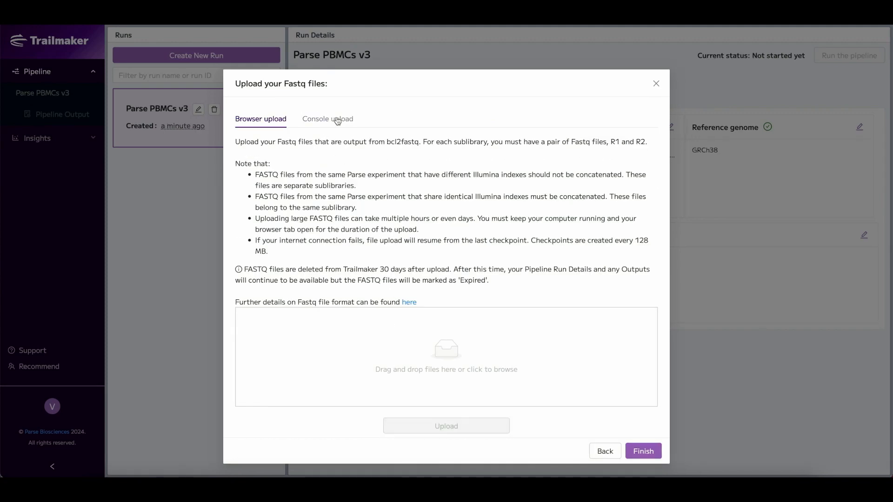
Generate a console upload token, run the copied upload command in Terminal, and finish the Fastq setup.
left_click(328, 118)
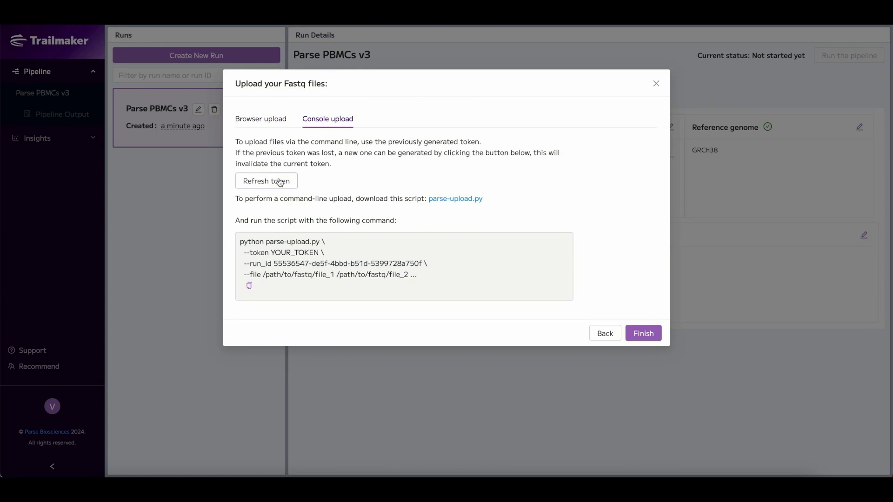
left_click(266, 180)
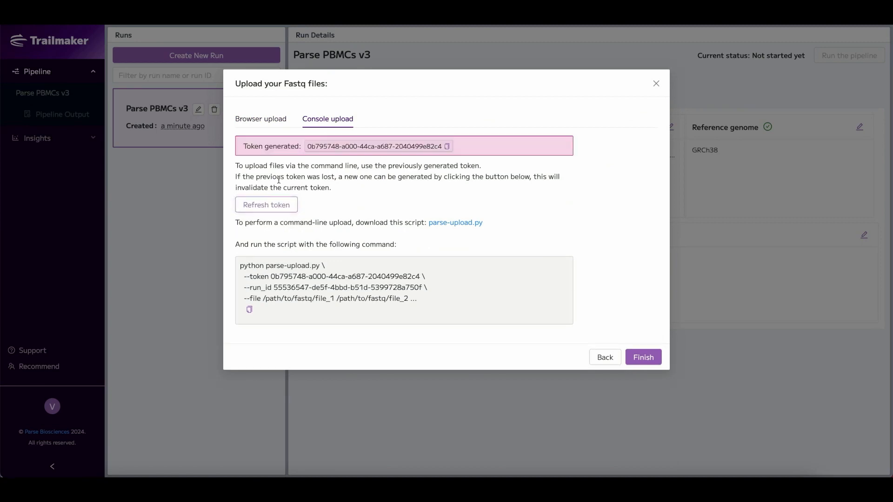
left_click(249, 311)
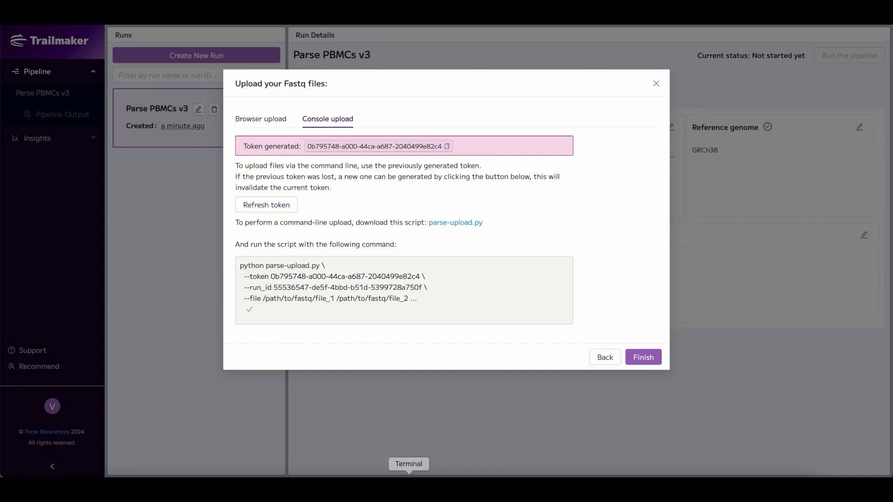
left_click(408, 464)
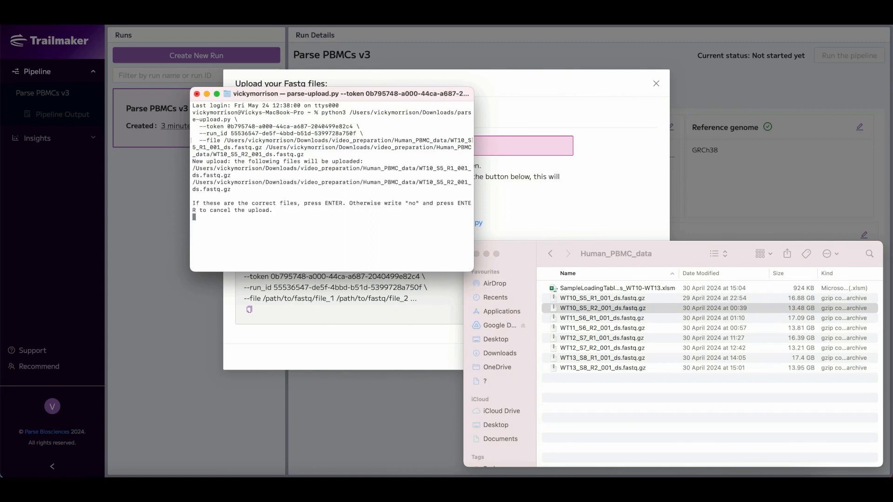
key("enter")
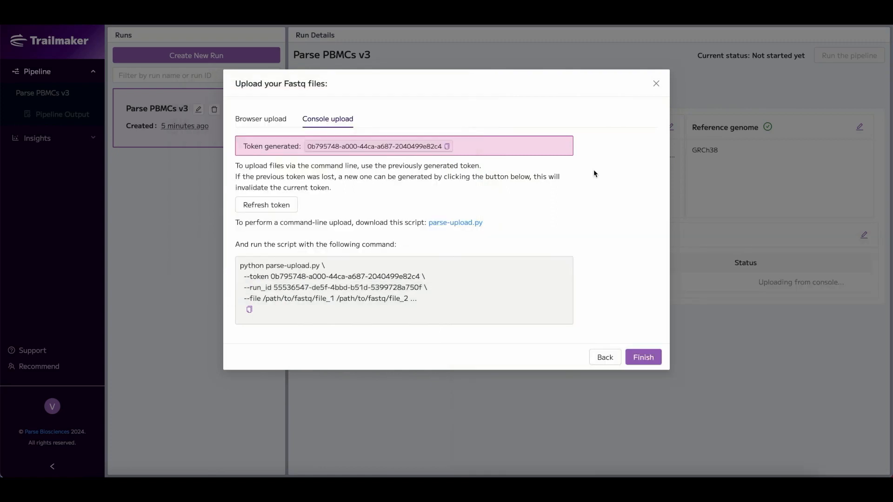
left_click(261, 118)
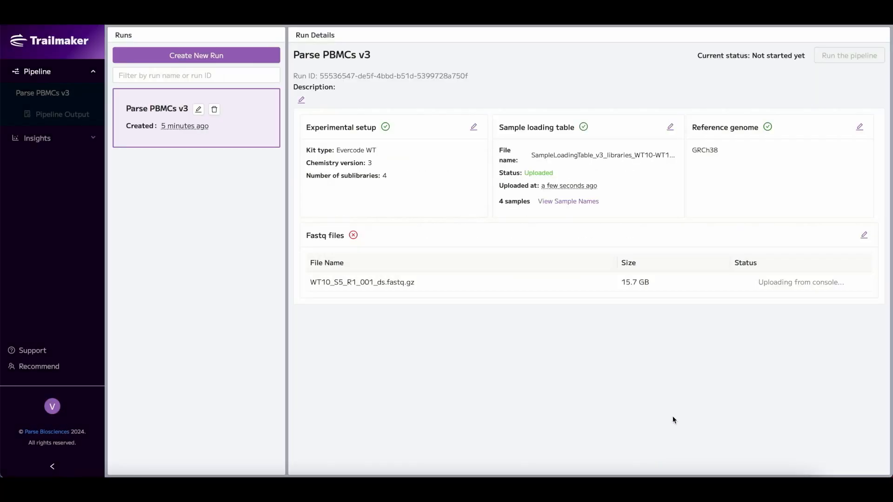
mouse_move(784, 306)
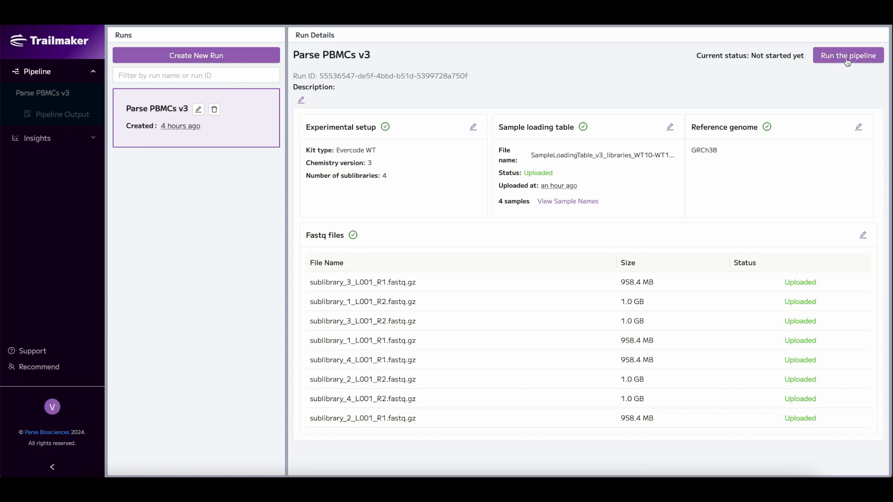
Run the pipeline on all eight uploaded Fastq files.
left_click(848, 56)
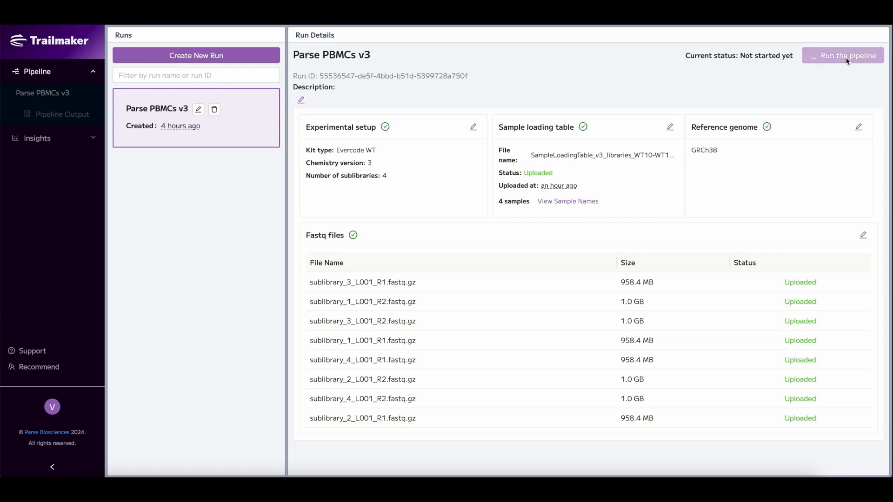
left_click(847, 56)
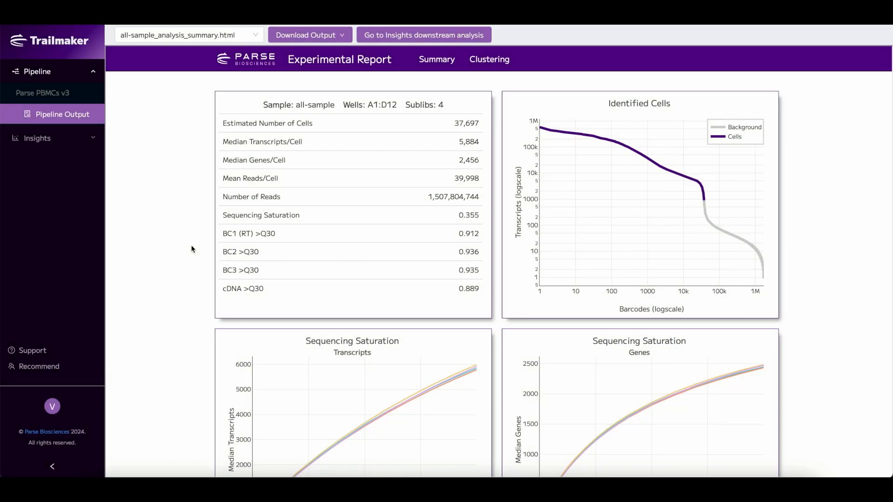
mouse_move(186, 193)
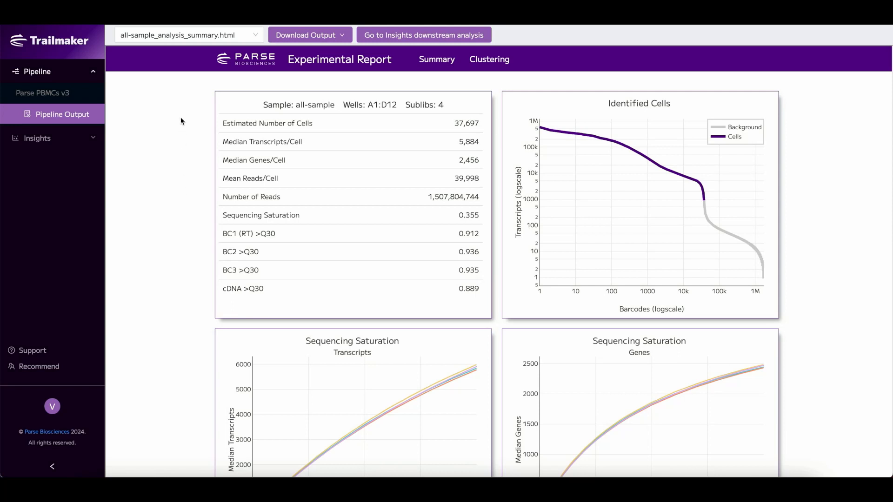
left_click(187, 35)
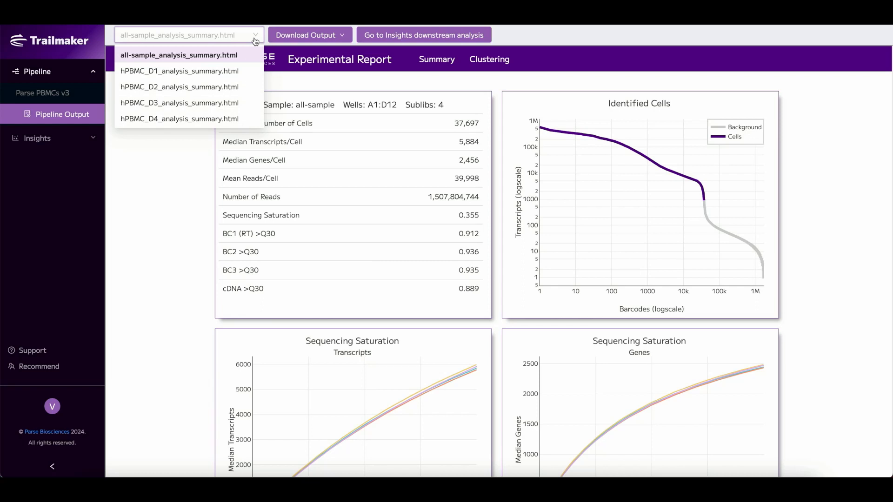
left_click(178, 55)
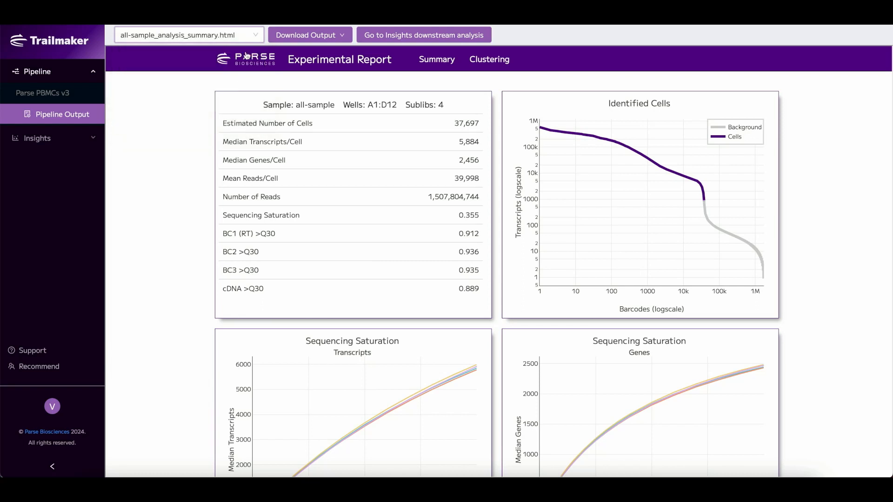
mouse_move(644, 152)
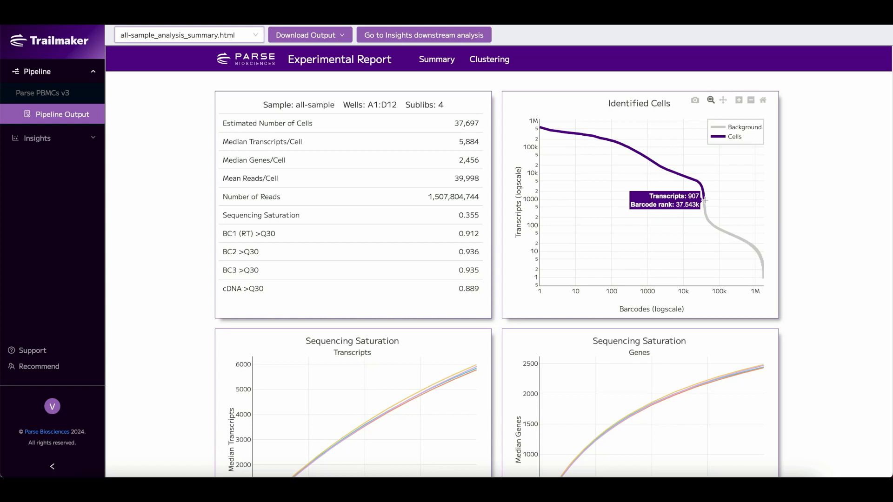
mouse_move(341, 135)
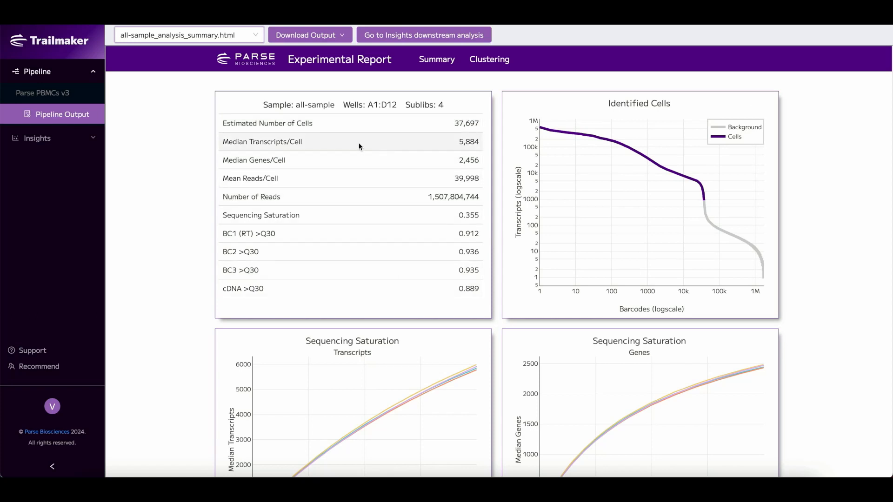
mouse_move(164, 228)
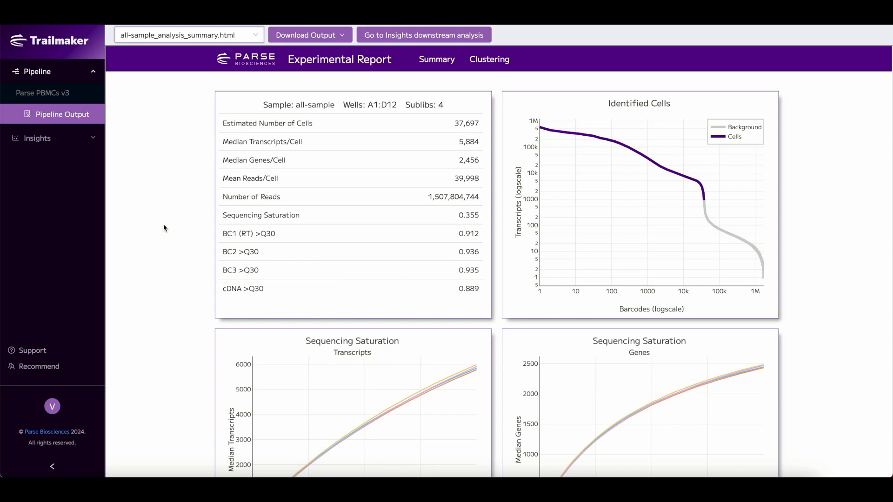
scroll("down", 3)
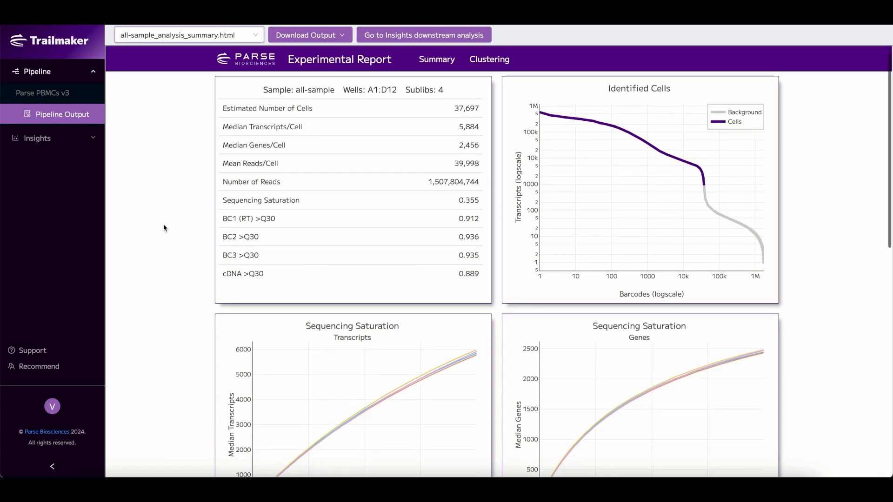
scroll("down", 3)
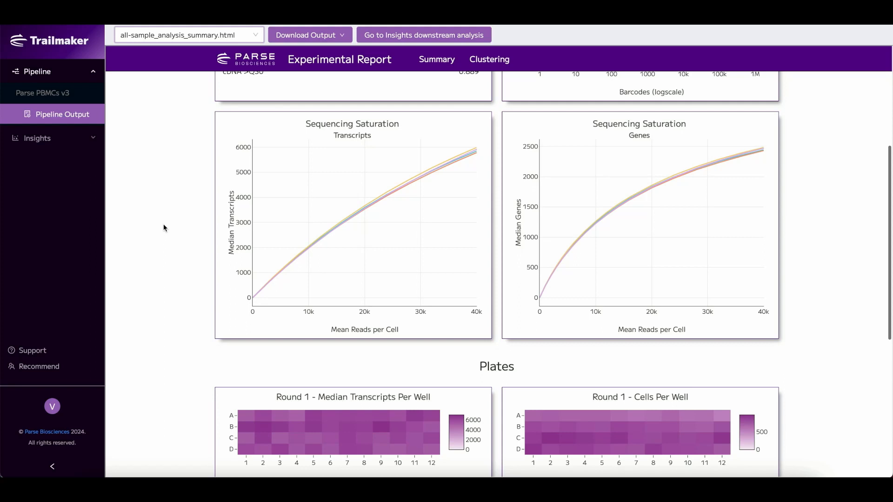
scroll("down", 3)
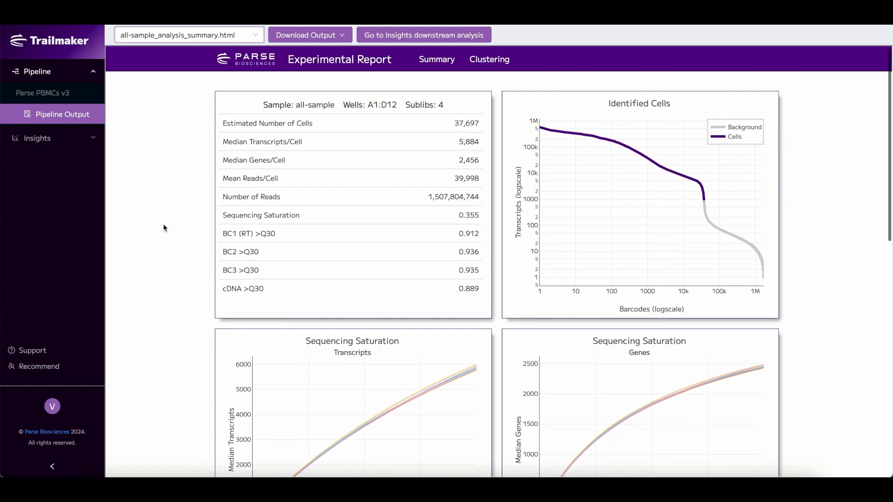
left_click(310, 35)
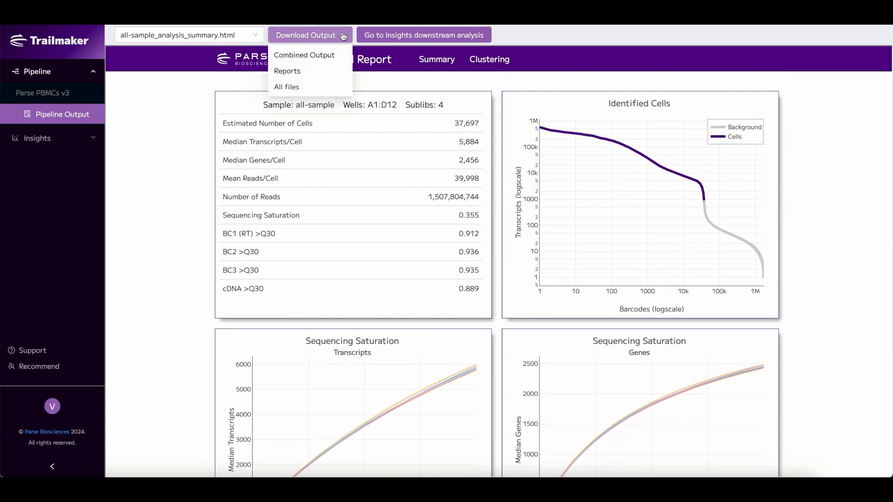
mouse_move(304, 55)
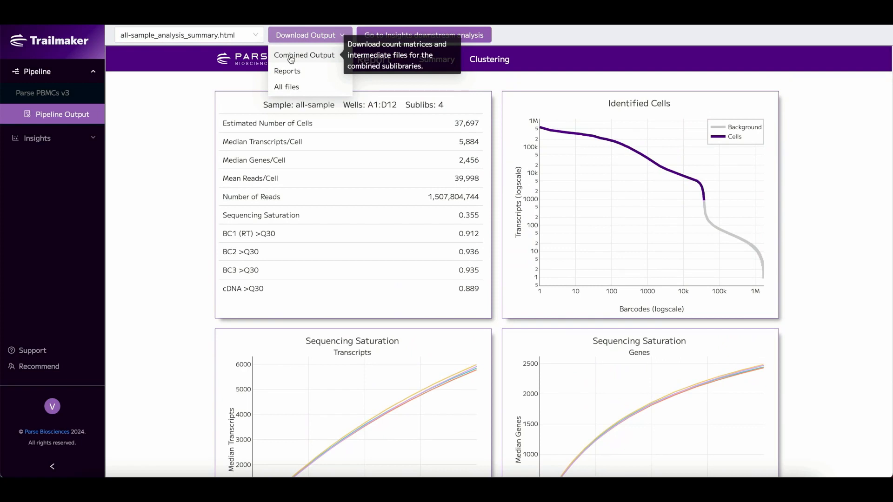
mouse_move(287, 71)
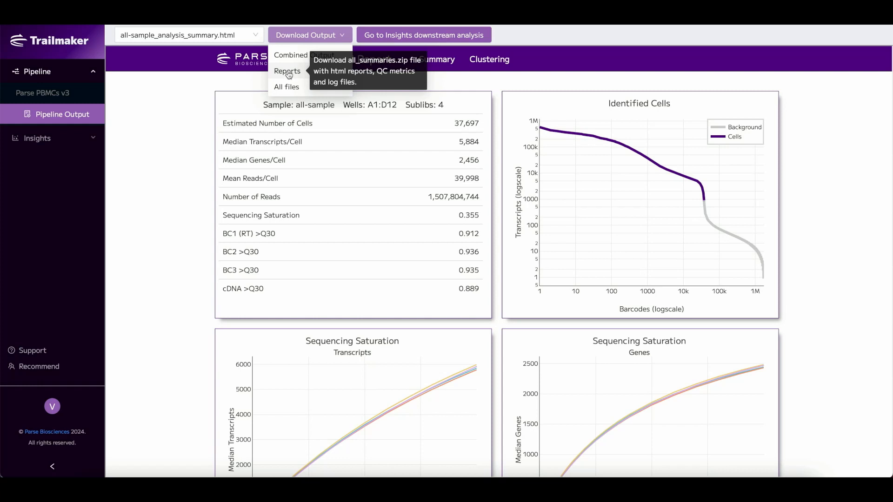
mouse_move(286, 86)
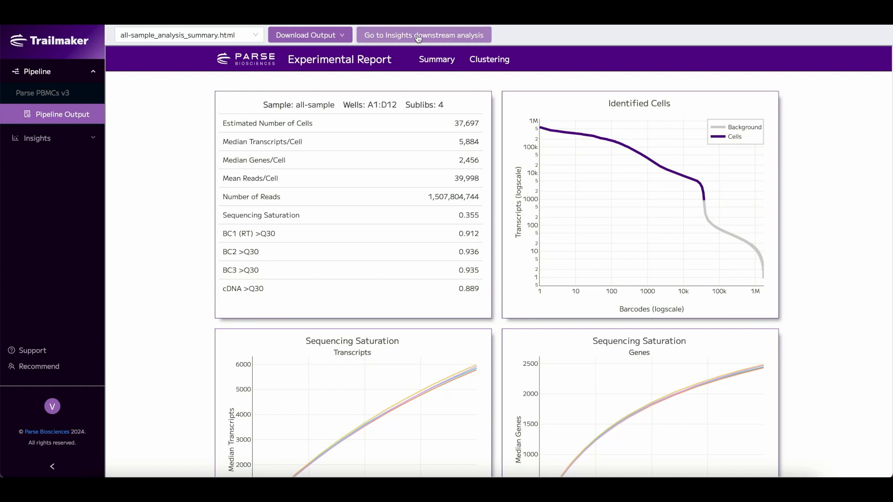
Go to Insights downstream analysis and browse the public datasets repository from Create New Project.
left_click(423, 34)
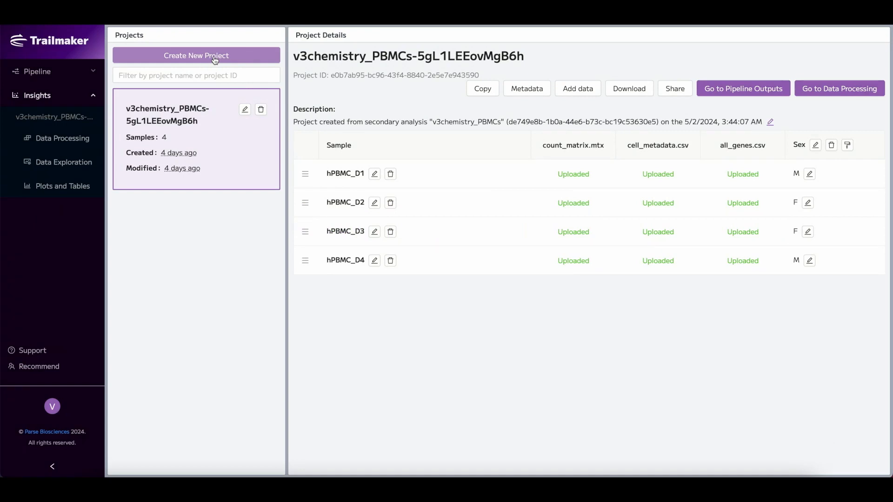
left_click(196, 55)
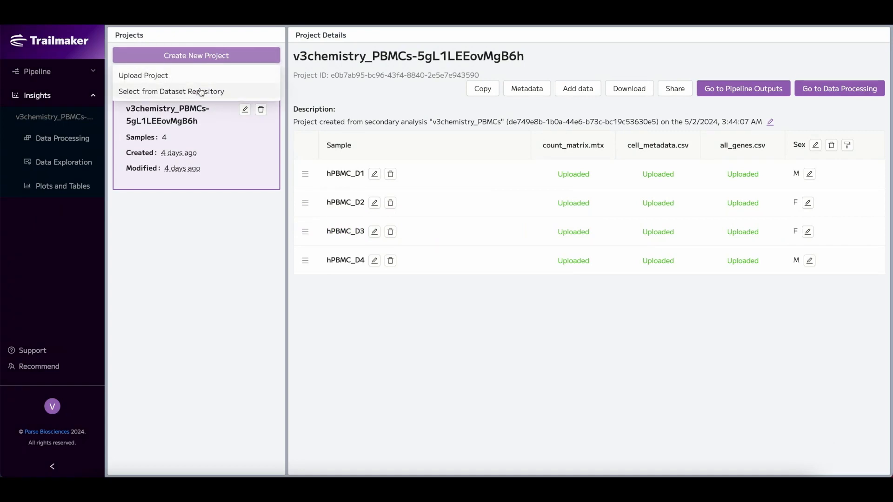
left_click(171, 91)
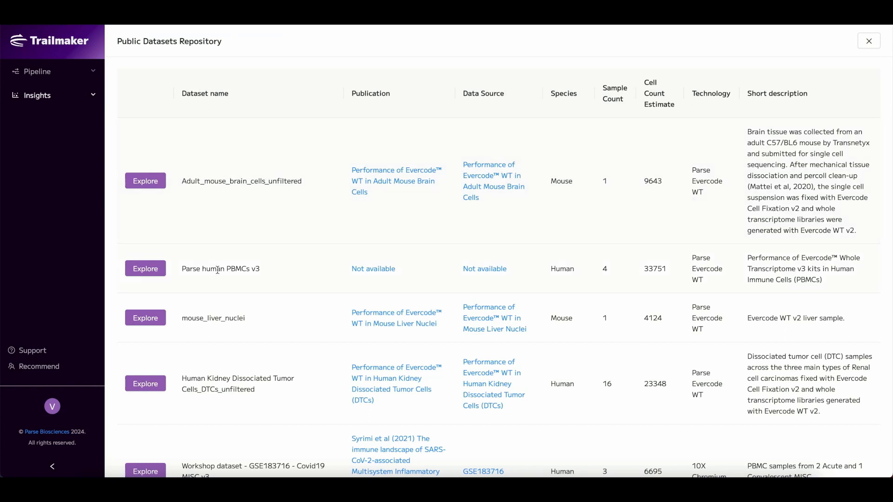
mouse_move(145, 268)
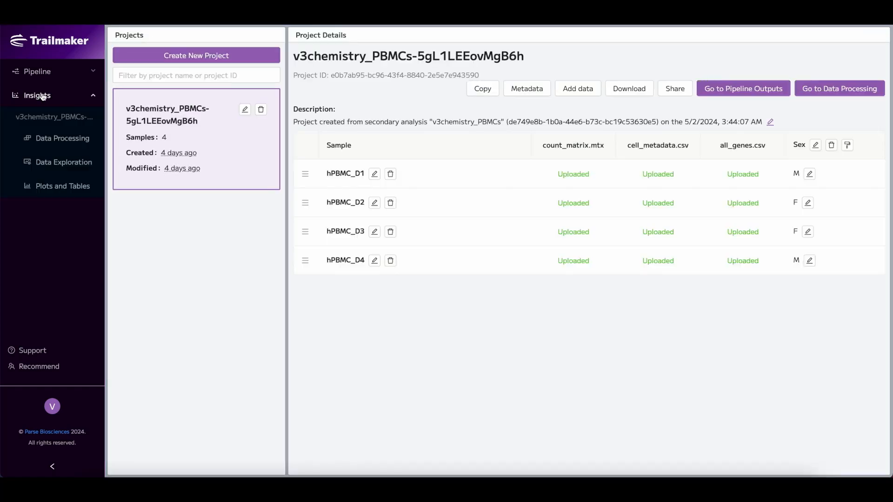
Create an uploaded project named Human PBMCs, keeping Parse Evercode WT as the technology.
left_click(196, 55)
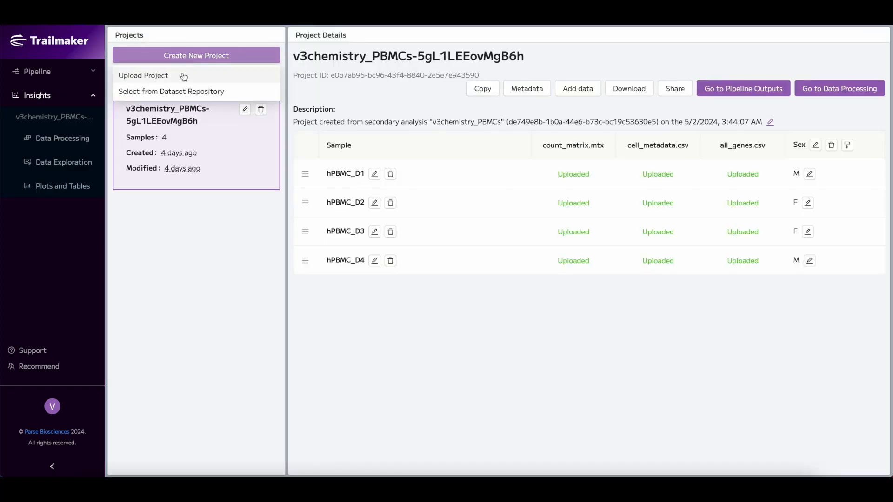
type("Human PBM")
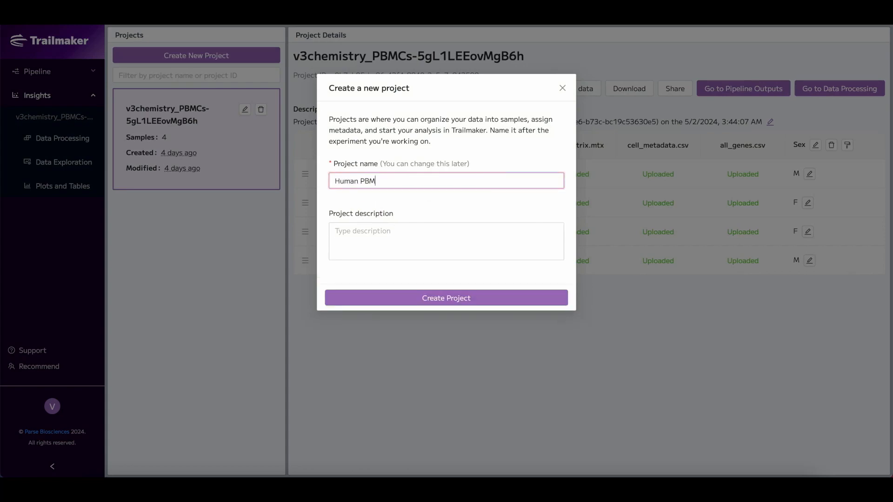
left_click(447, 297)
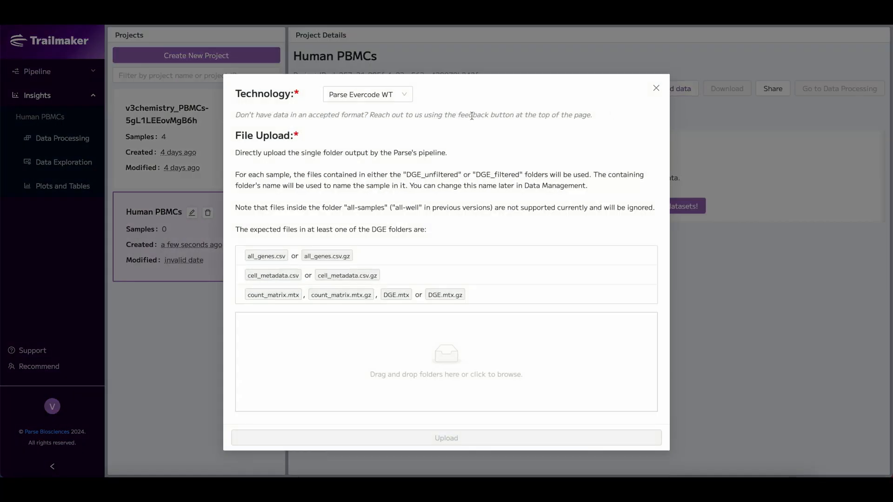
left_click(366, 94)
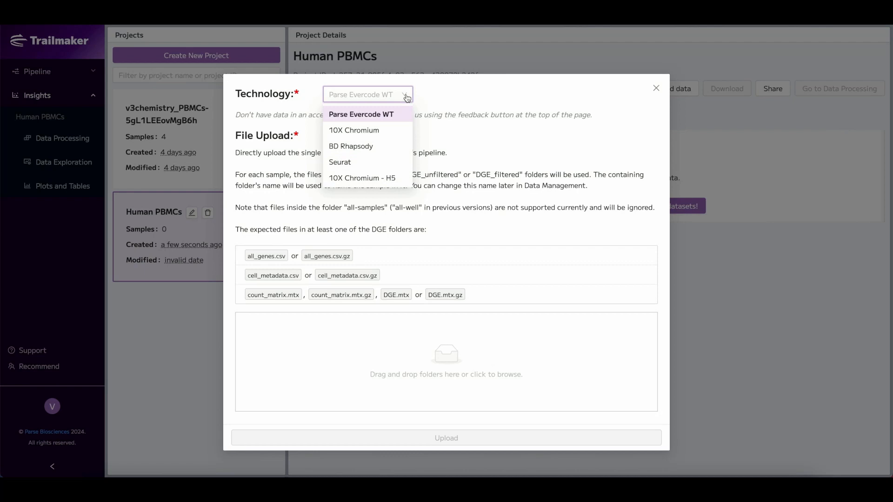
left_click(361, 114)
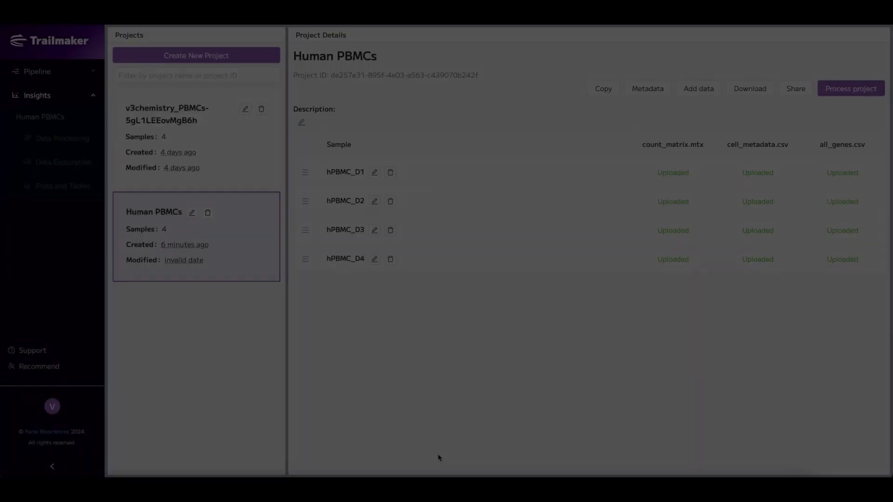
Add a sample-level Sex track with D1 and D4 as M and the rest filled with F.
left_click(647, 89)
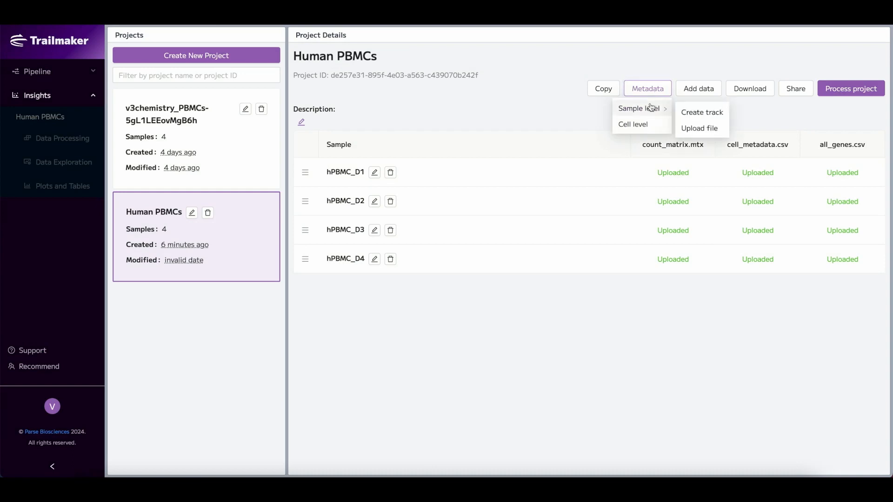
left_click(702, 112)
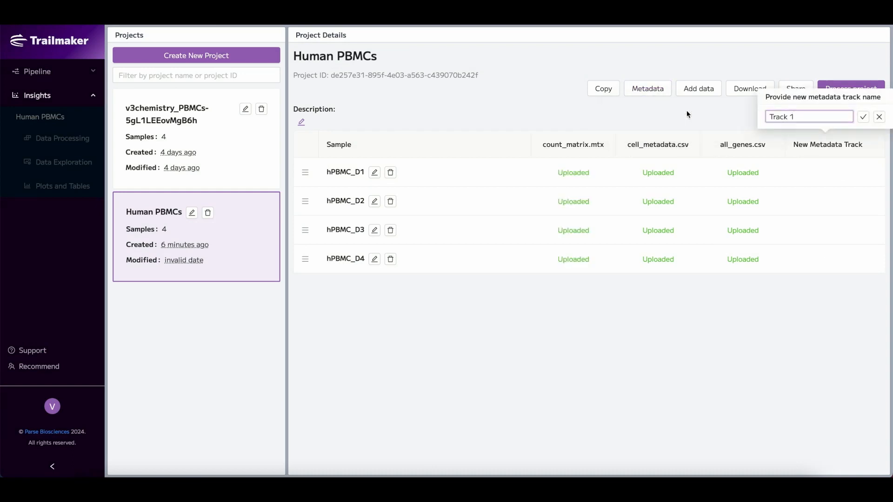
left_click(863, 117)
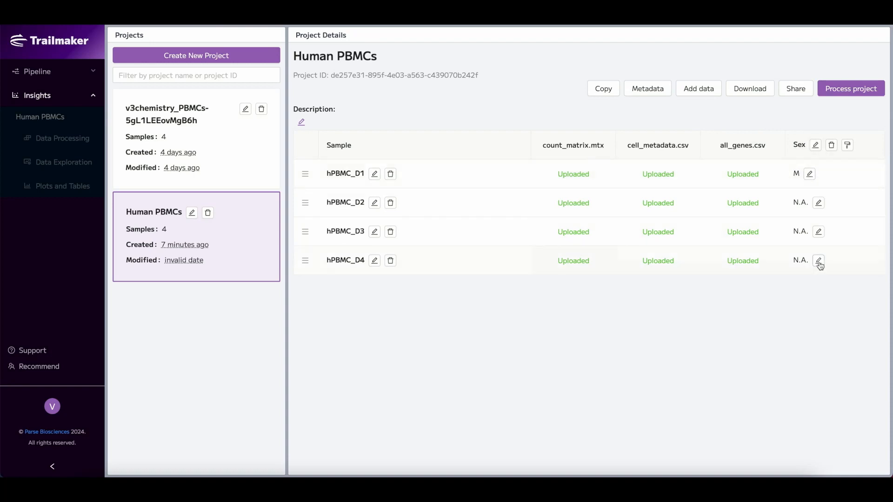
left_click(848, 145)
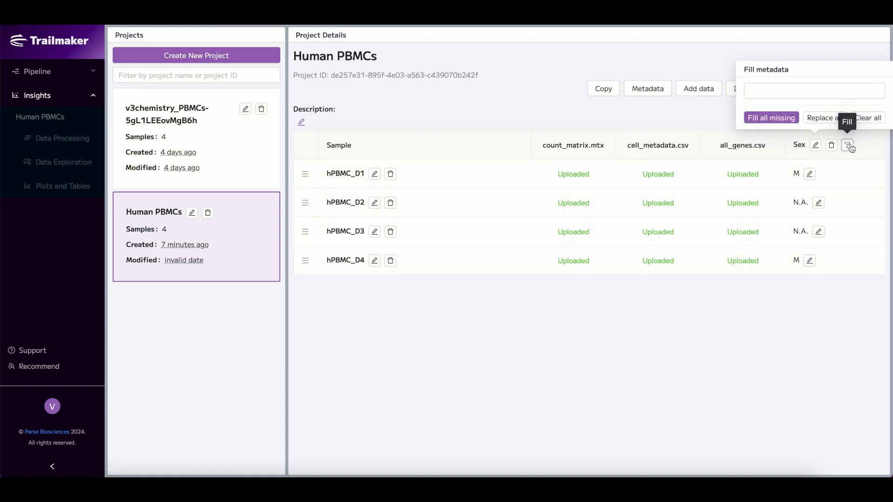
type("F")
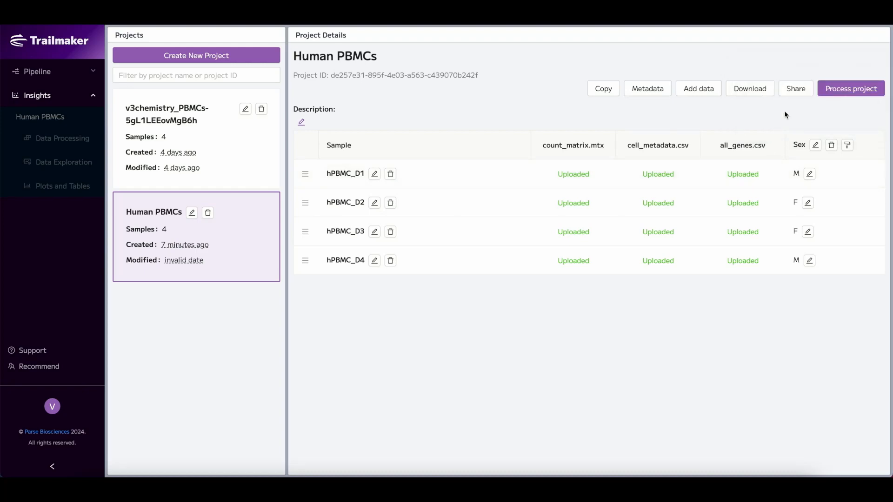
left_click(795, 89)
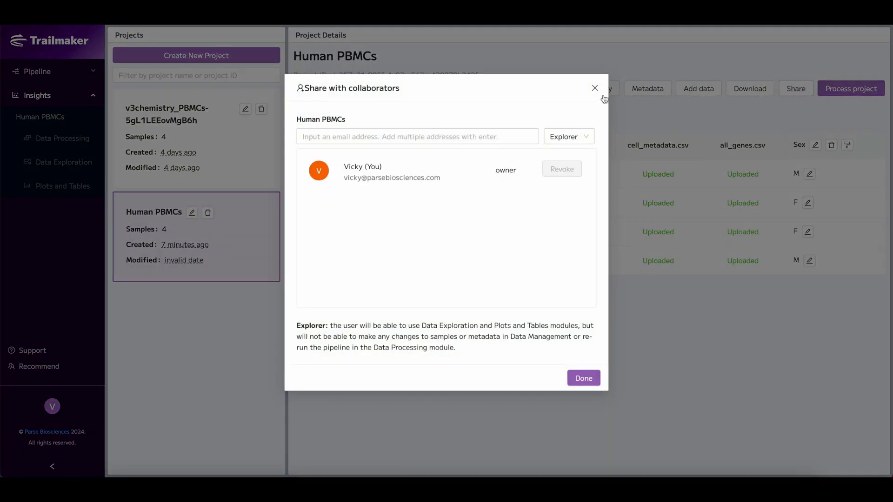
left_click(595, 89)
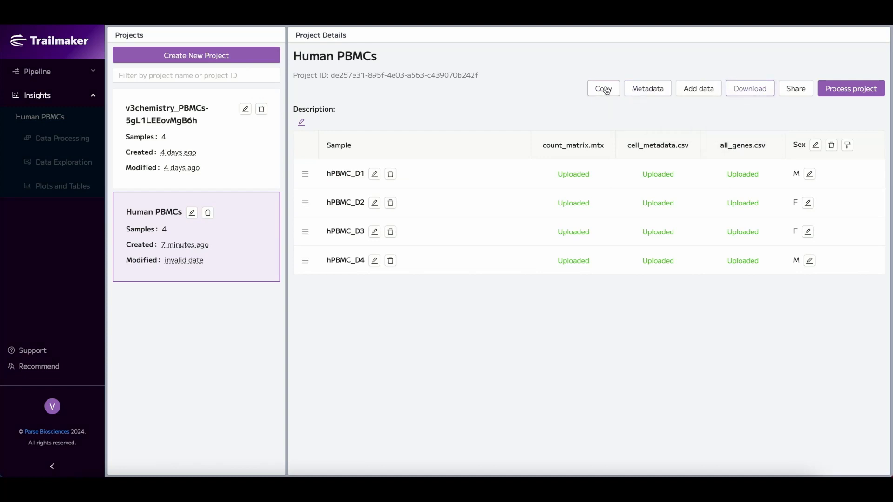
mouse_move(624, 99)
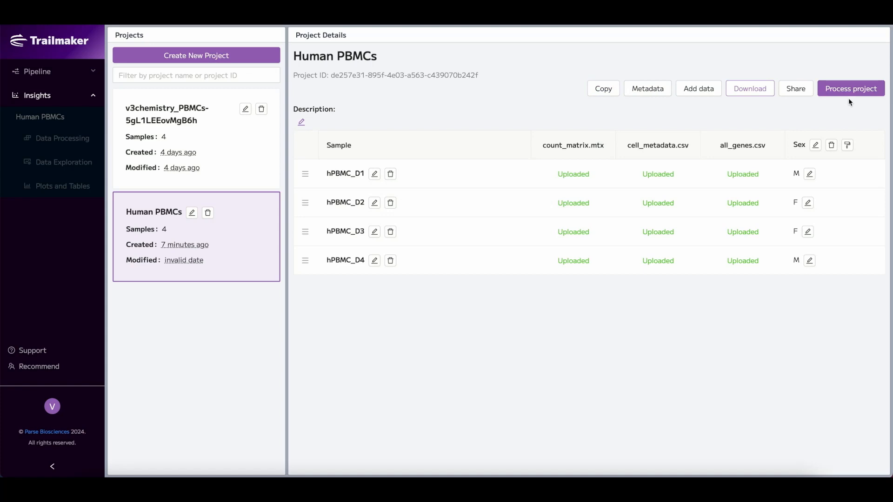
Start processing the Human PBMCs project and confirm.
left_click(851, 88)
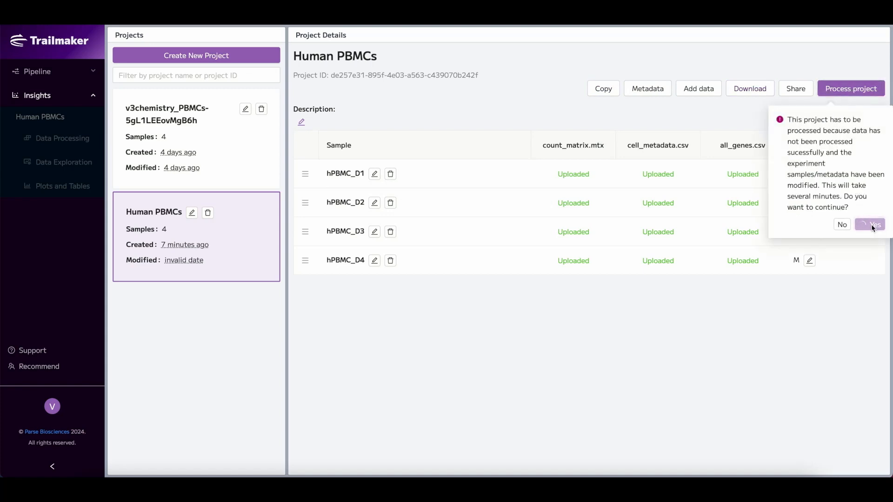
left_click(870, 223)
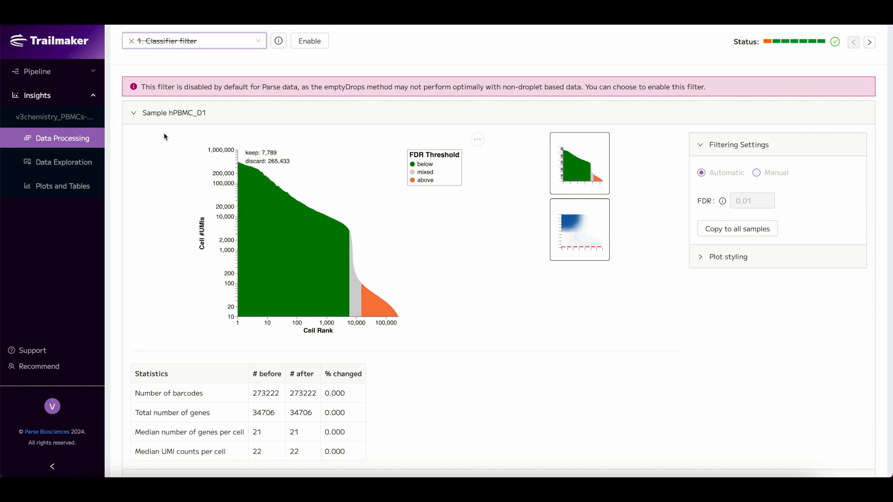
mouse_move(306, 122)
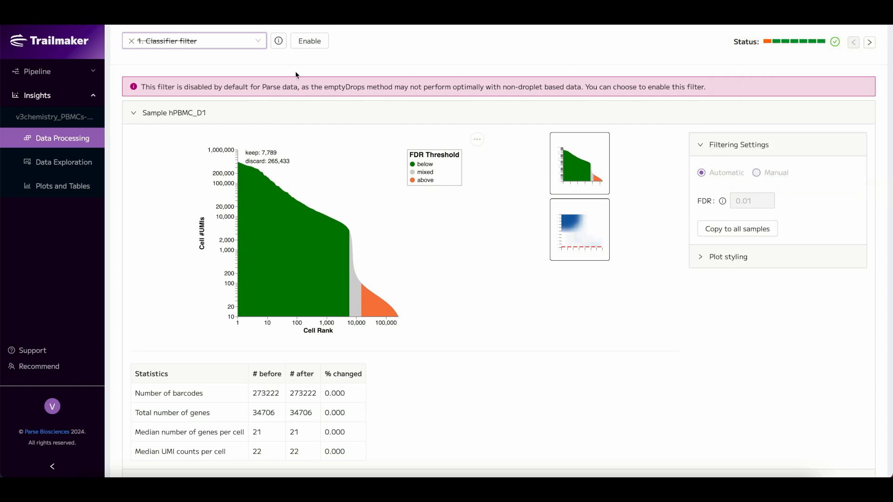
left_click(193, 40)
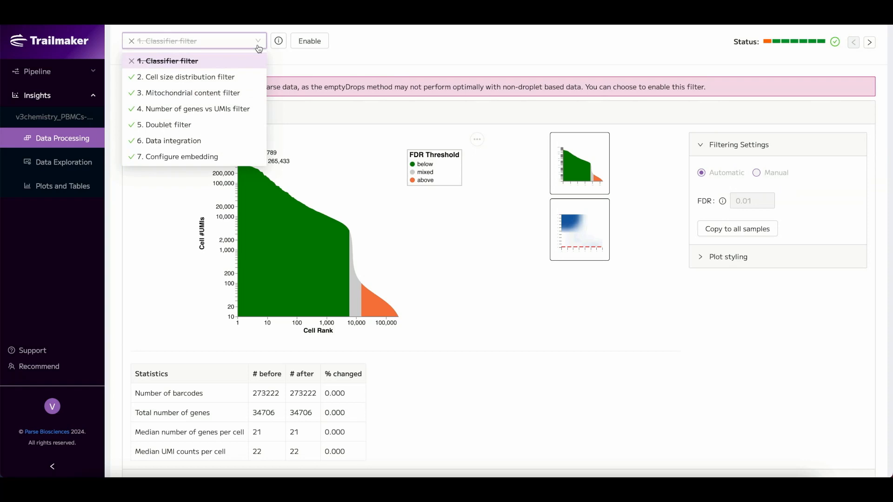
mouse_move(278, 41)
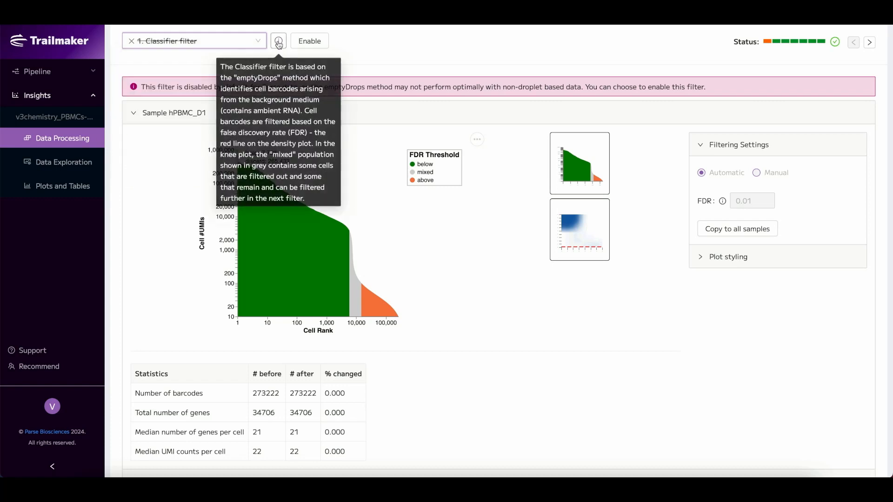
mouse_move(294, 57)
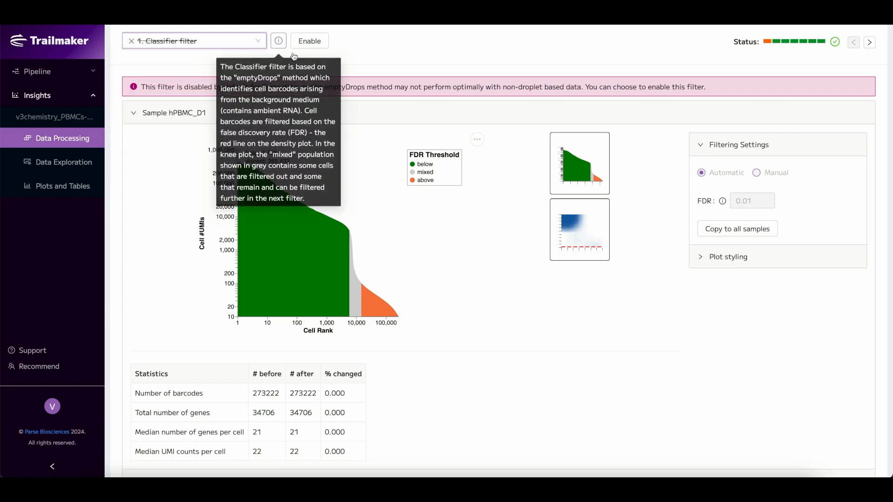
scroll("down", 3)
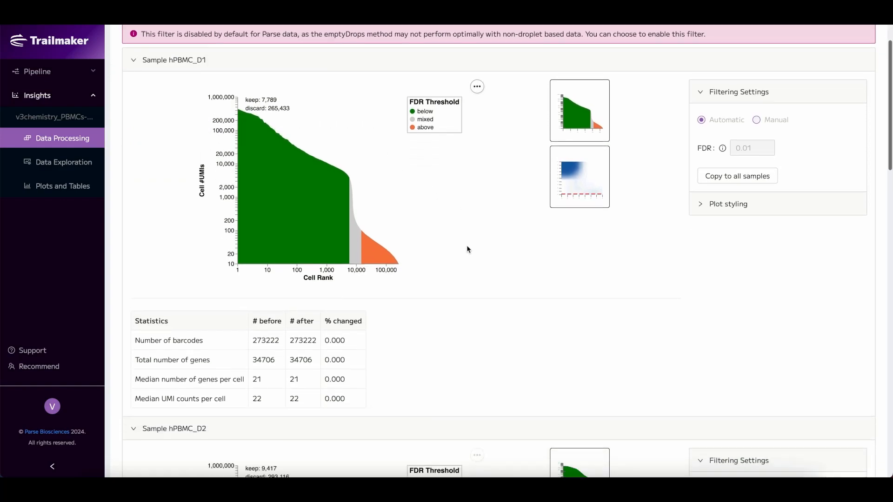
scroll("down", 3)
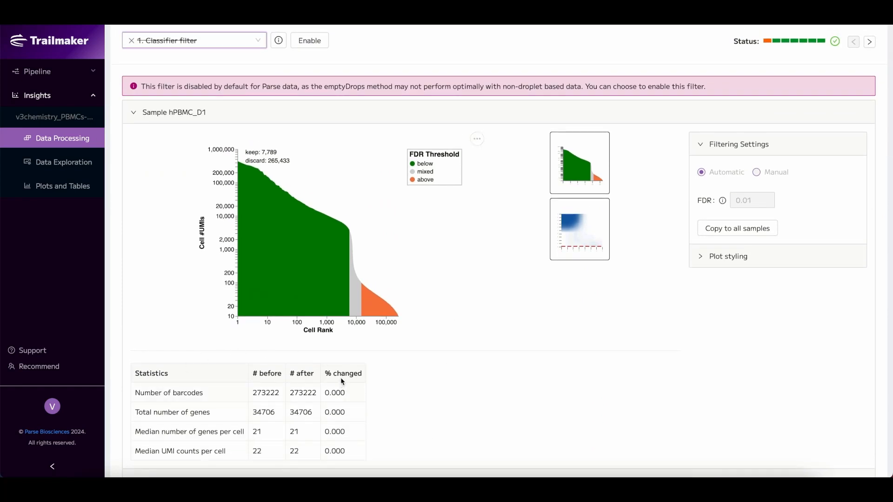
mouse_move(452, 355)
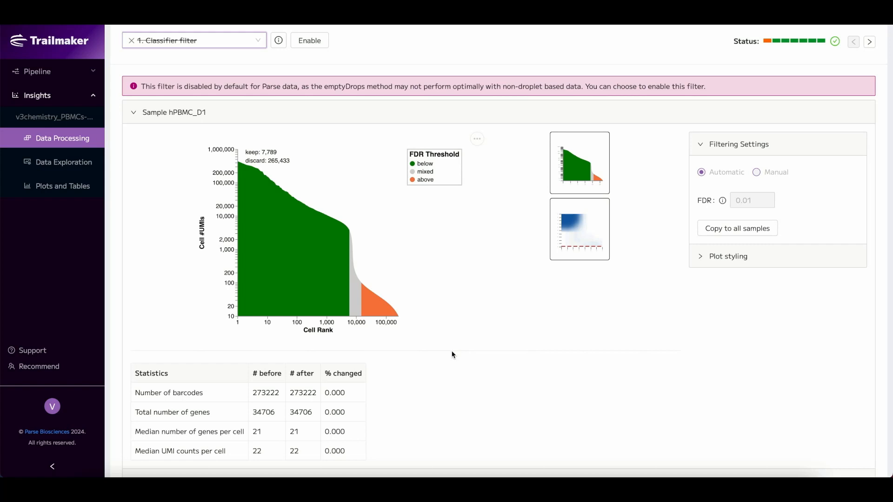
Step through the filters to the doublet filter, nudge its threshold, then discard the change to keep the automatic 0.83344.
left_click(868, 41)
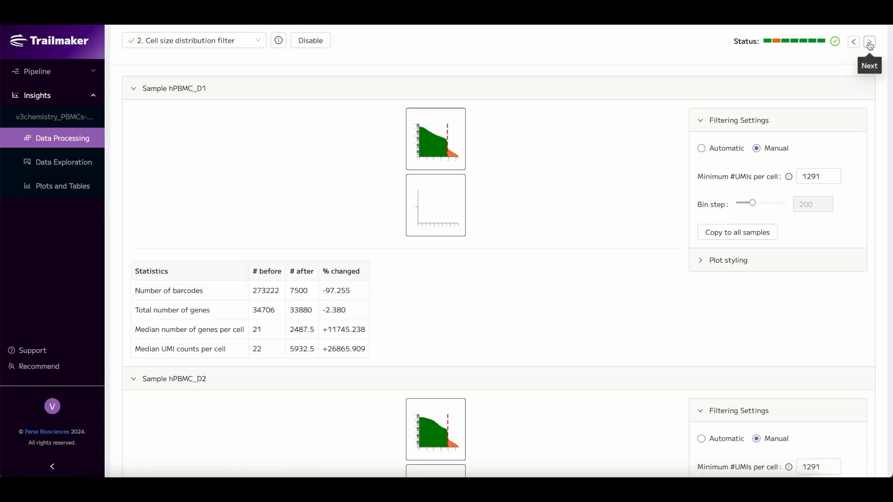
left_click(868, 42)
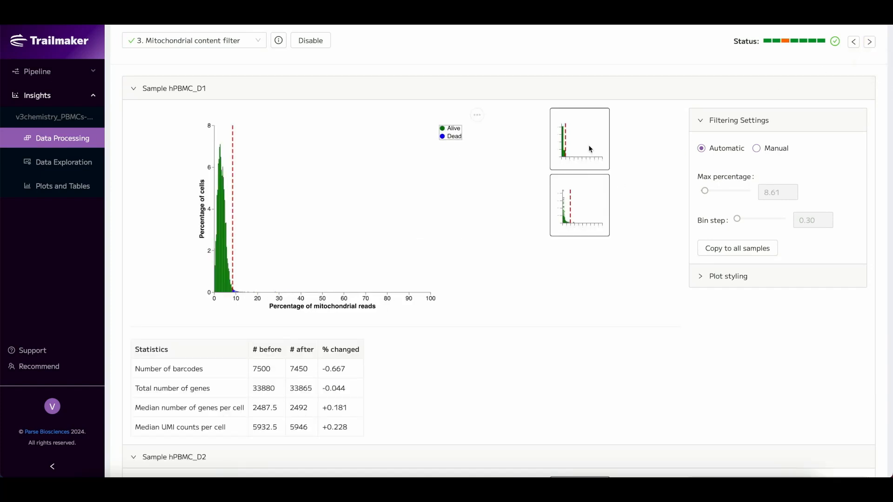
left_click(869, 41)
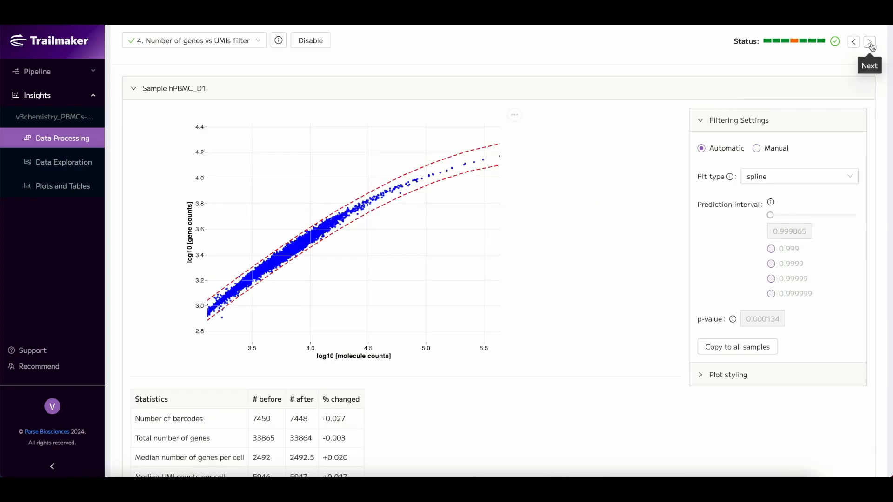
left_click(868, 41)
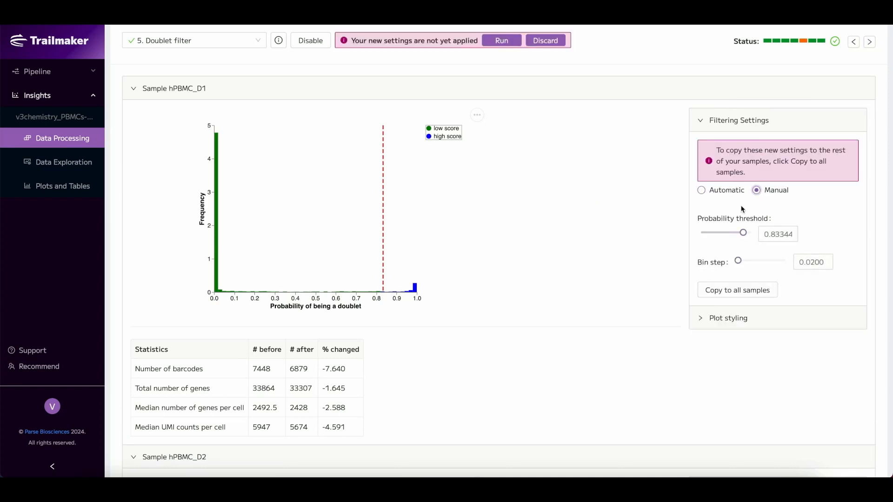
left_click_drag(743, 233, 731, 233)
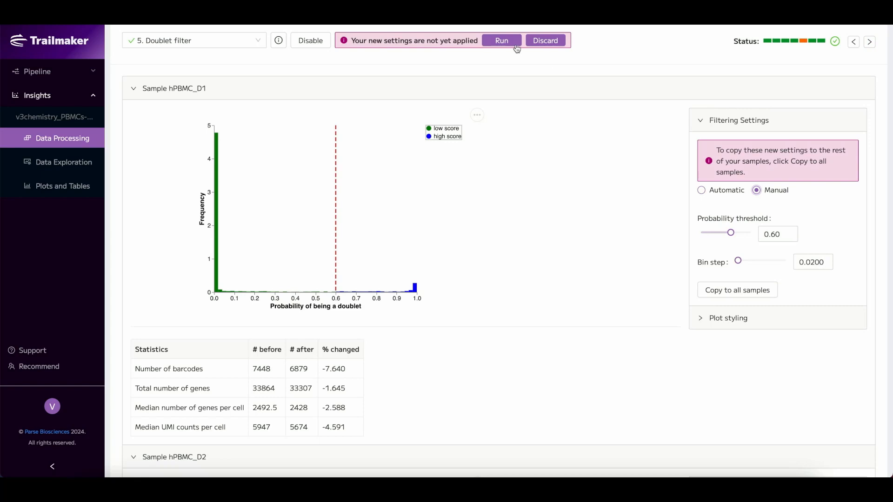
left_click(702, 190)
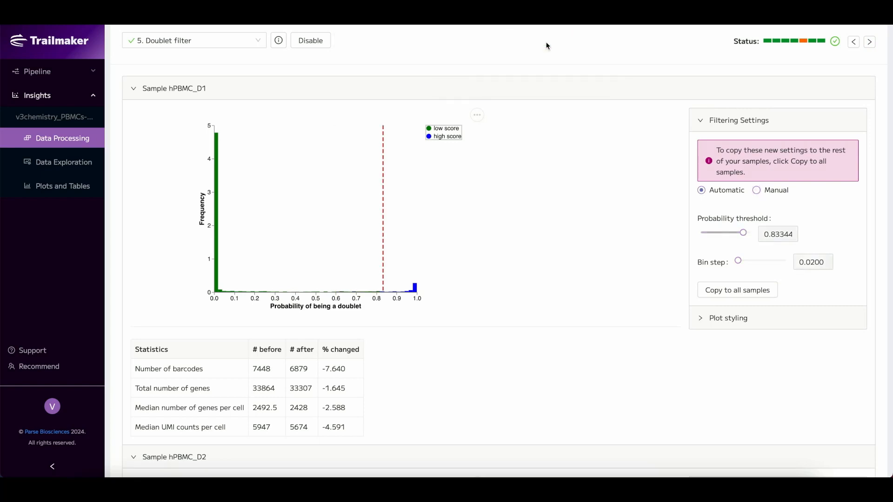
Keep Harmony as the integration method, view the frequency plot by sample, and advance to Configure embedding.
left_click(869, 41)
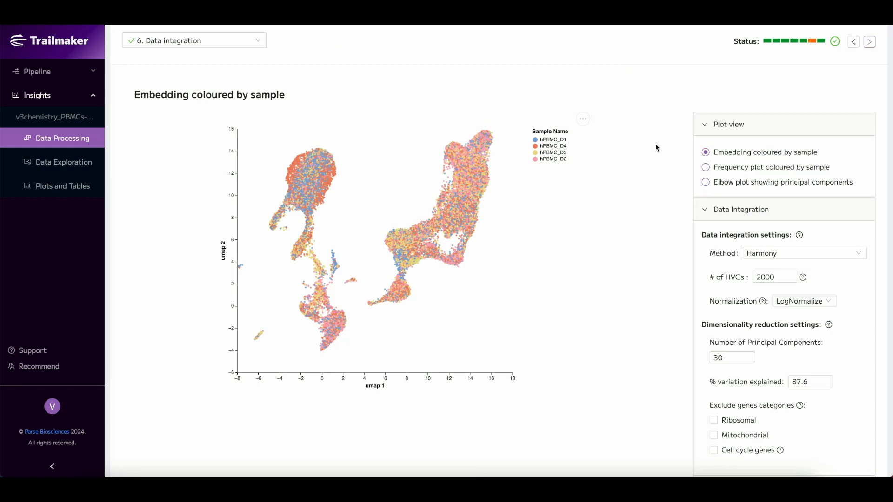
left_click(803, 253)
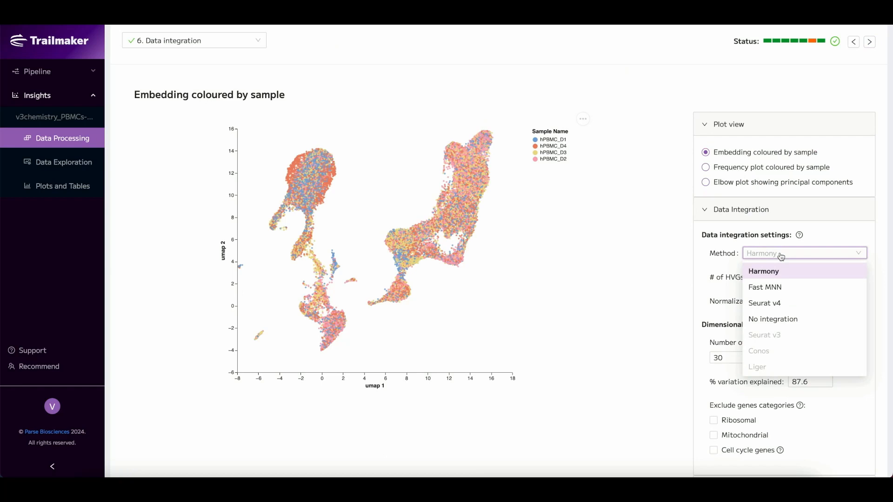
left_click(763, 271)
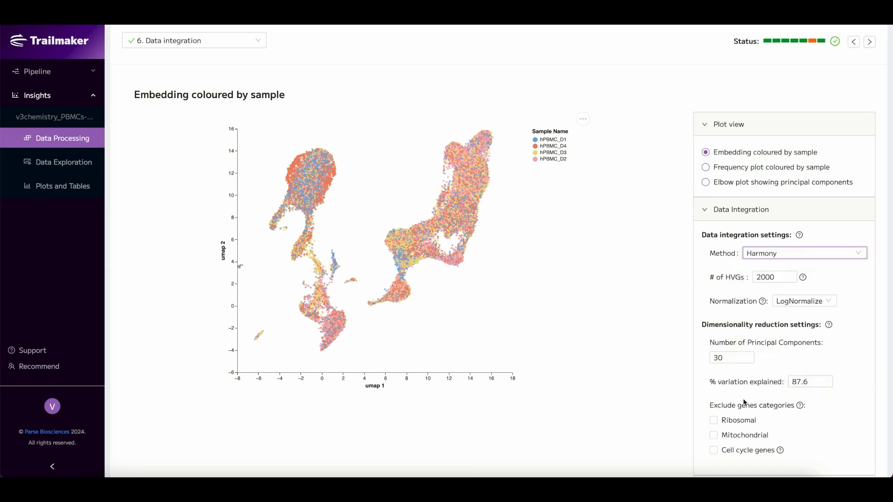
left_click(706, 167)
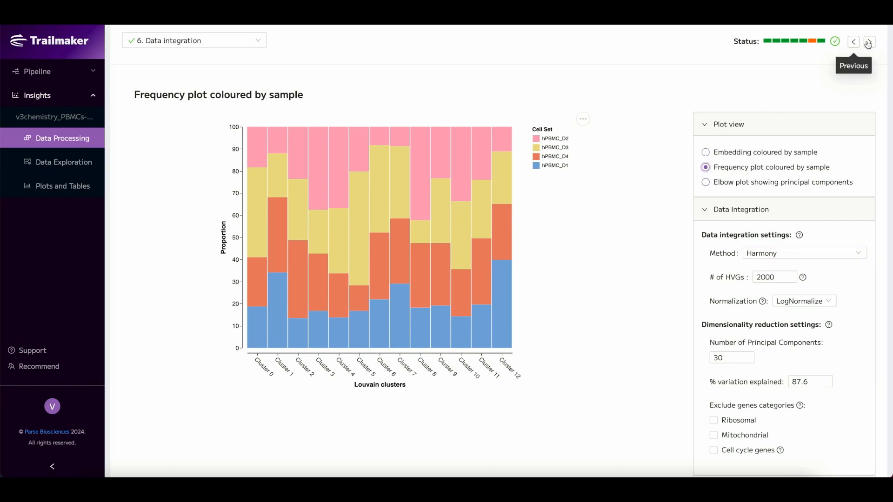
left_click(868, 41)
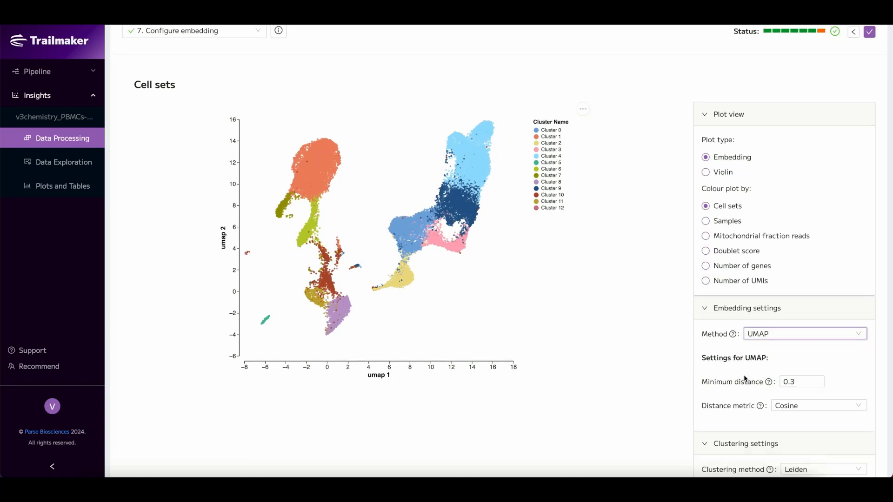
Rerun the embedding with a different clustering method, producing Clusters 0–11.
left_click(822, 388)
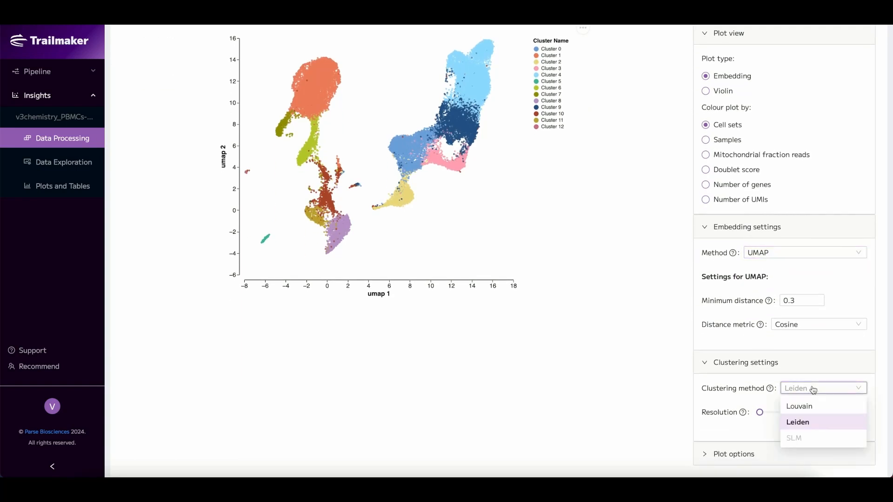
left_click(797, 422)
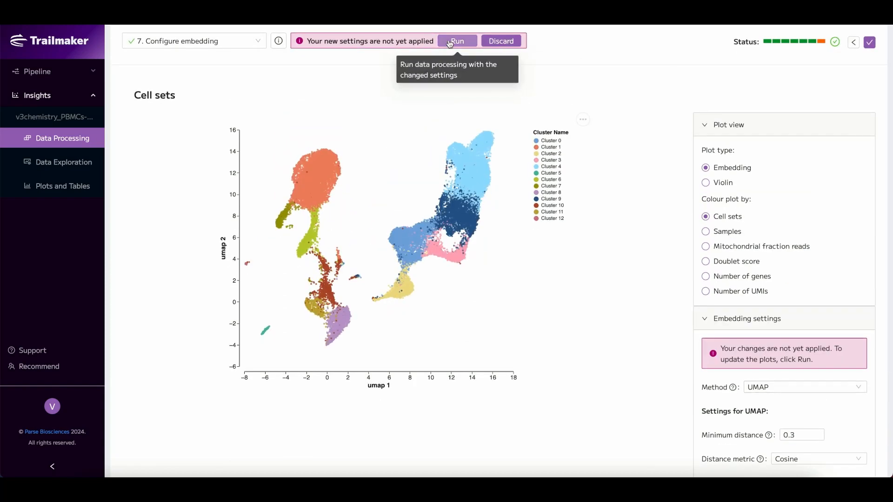
left_click(456, 41)
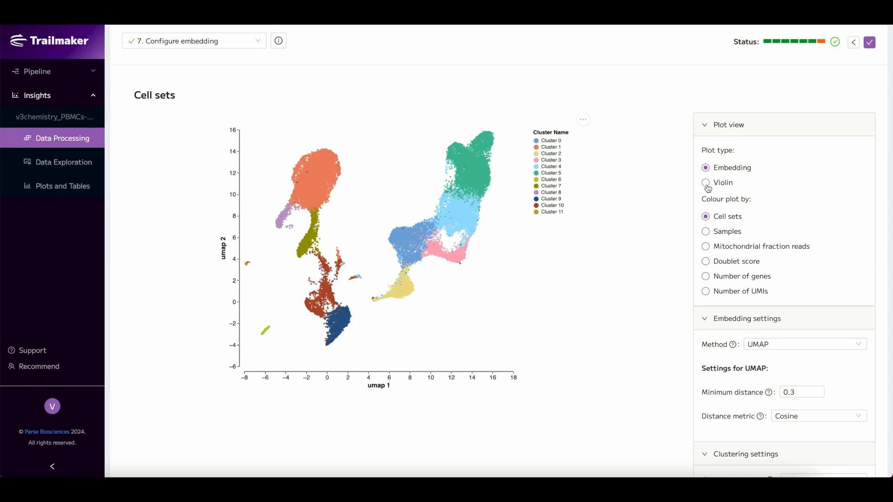
Show violin plots of number of genes and then number of UMIs per sample.
left_click(706, 182)
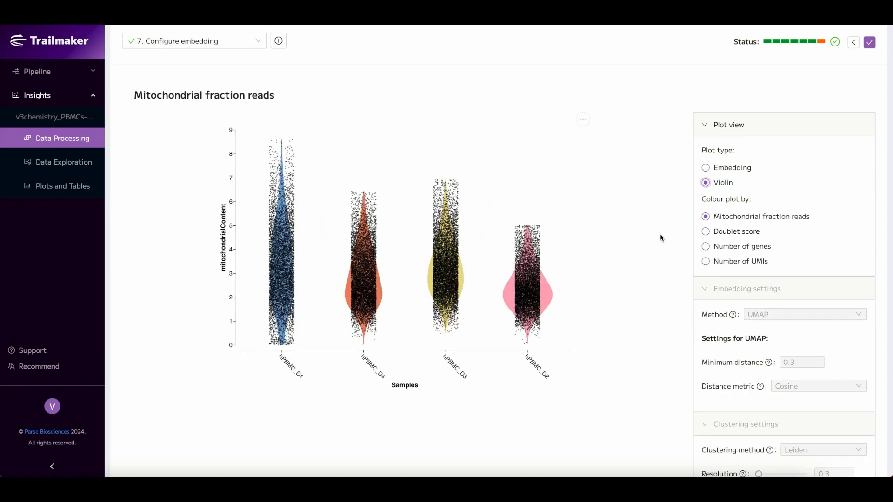
left_click(705, 246)
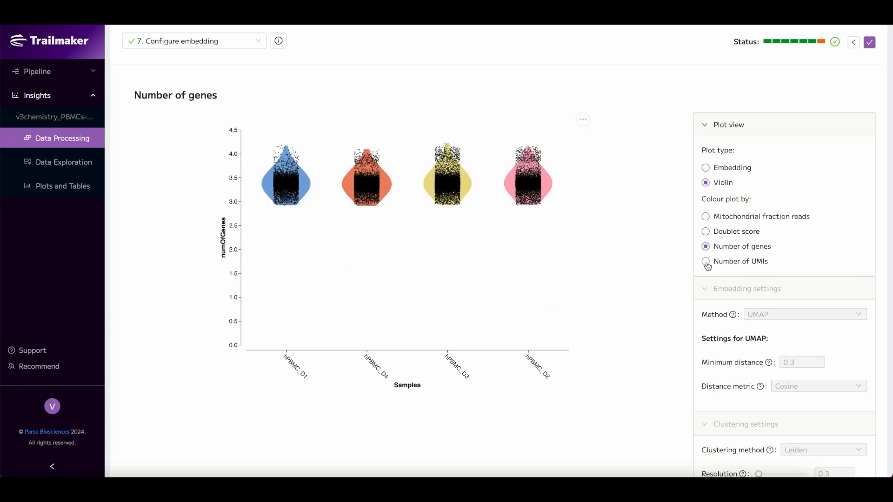
left_click(705, 261)
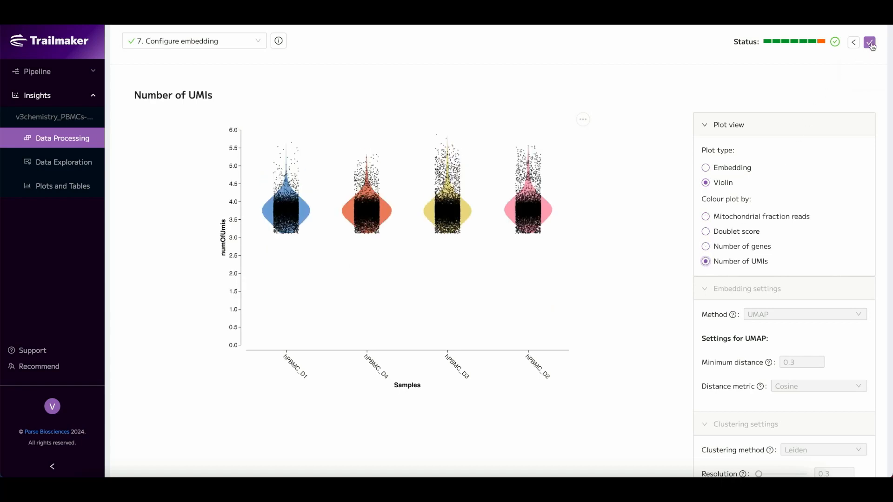
Move on to Data Exploration and colour the embedding by sample from the Samples cell sets.
left_click(59, 162)
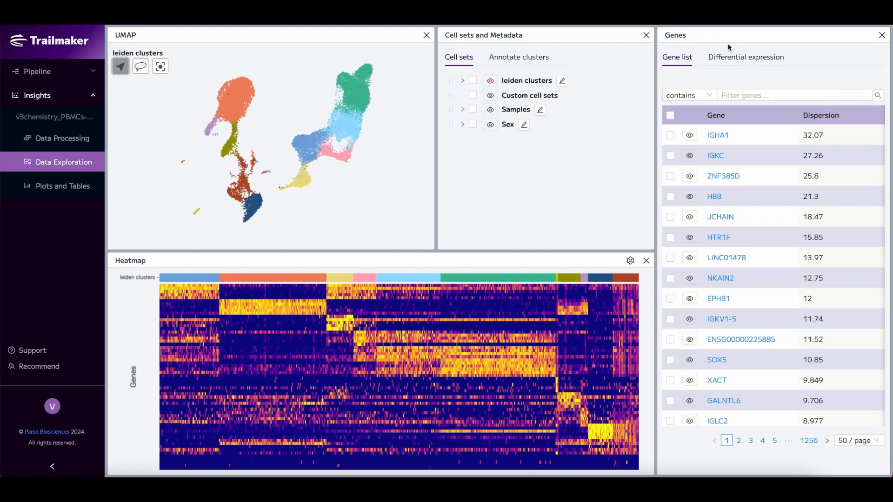
mouse_move(461, 84)
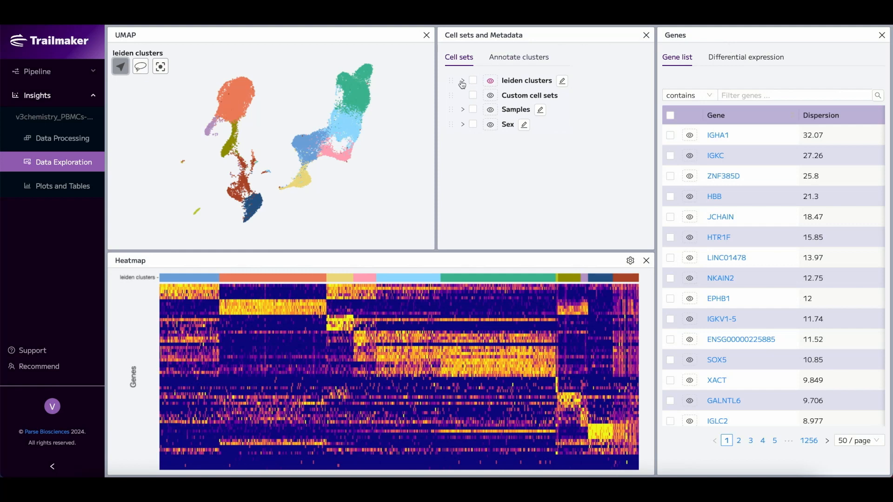
left_click(463, 80)
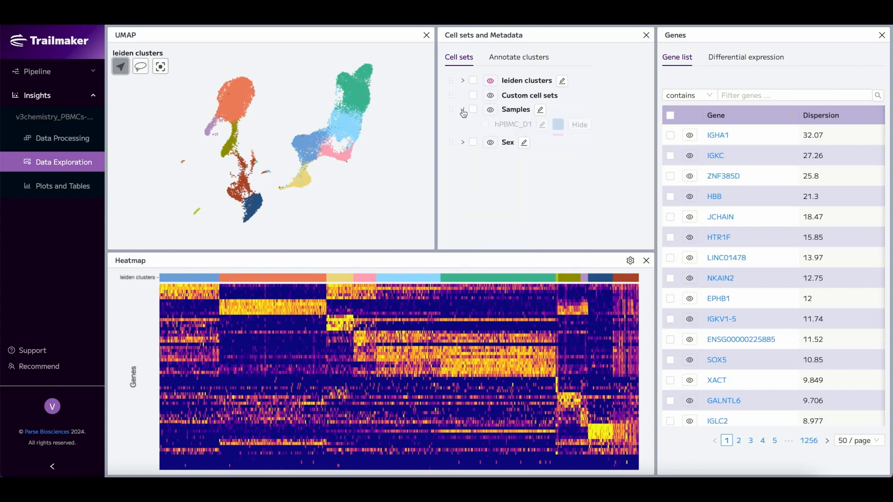
left_click(462, 110)
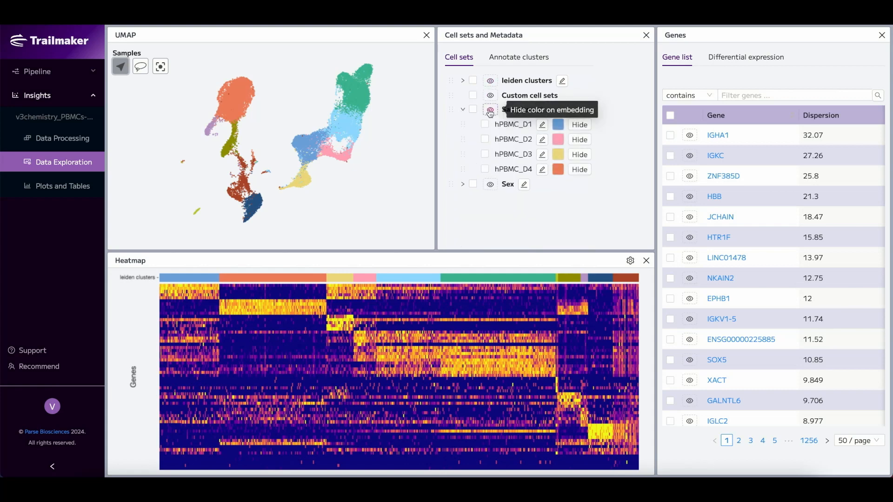
left_click(490, 110)
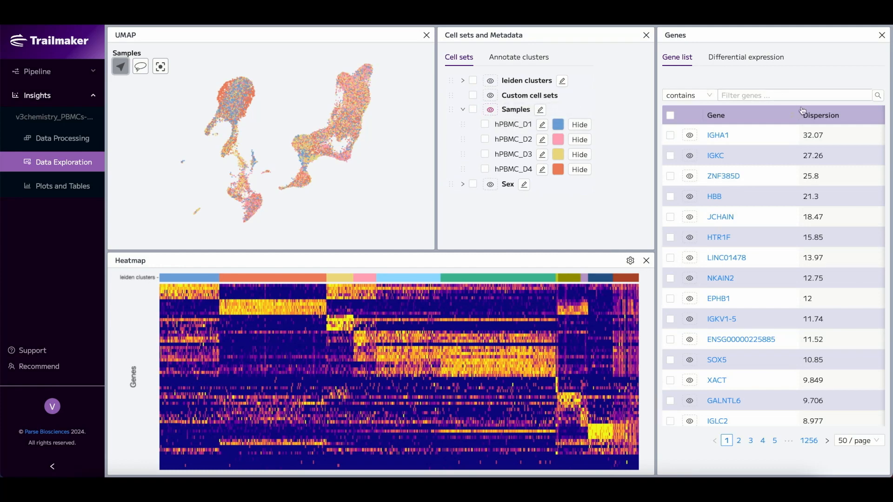
mouse_move(820, 114)
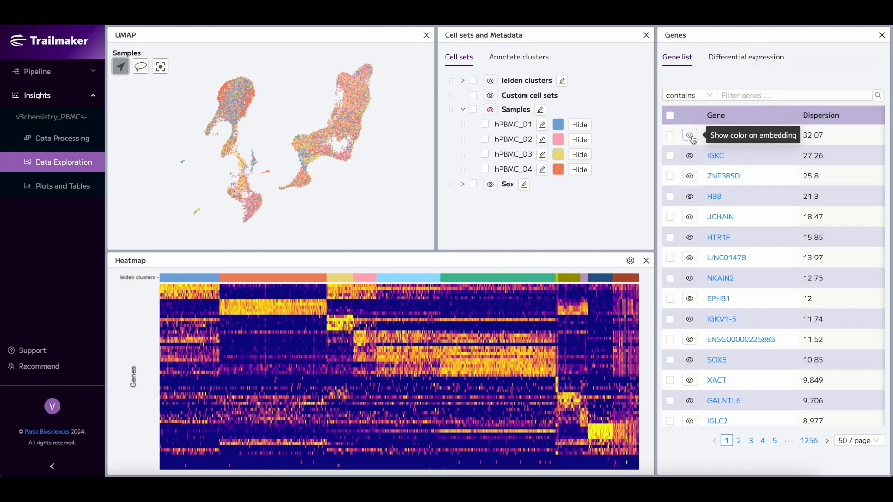
Overlay IGHA1 and then CD3E expression on the embedding, filtering the gene list for 'cd3e'.
left_click(690, 135)
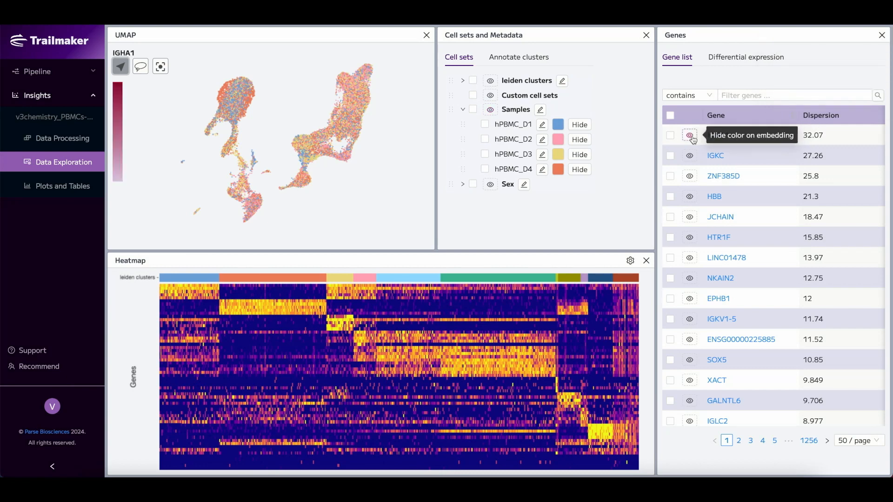
left_click(689, 135)
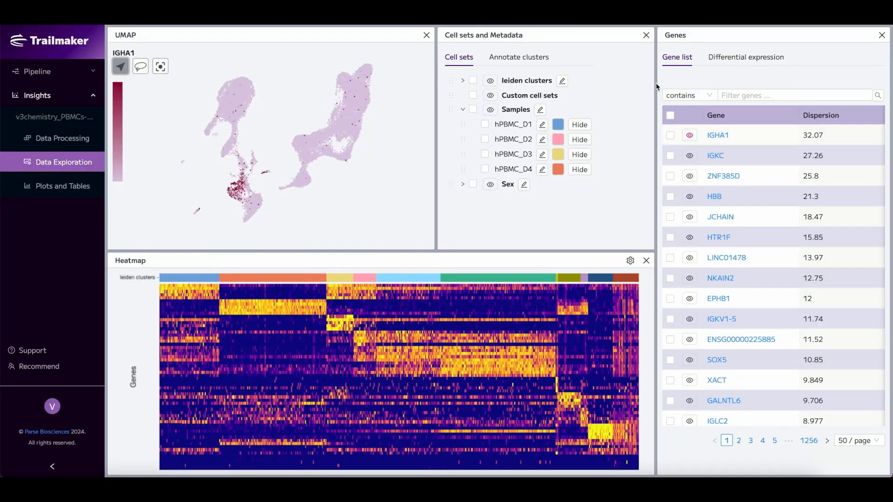
left_click(792, 95)
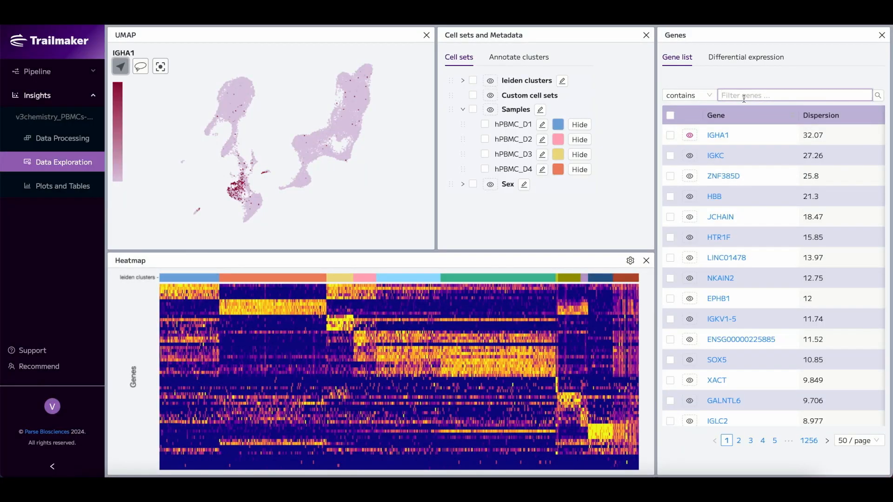
type("cd3e")
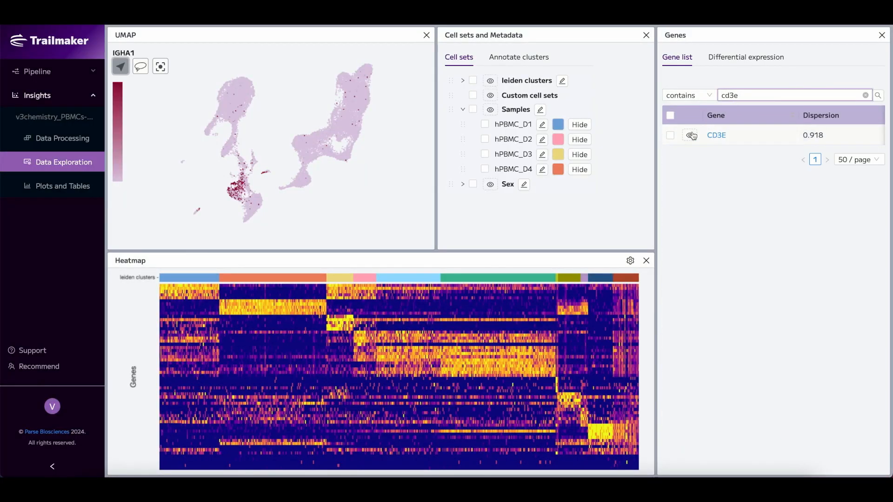
left_click(690, 135)
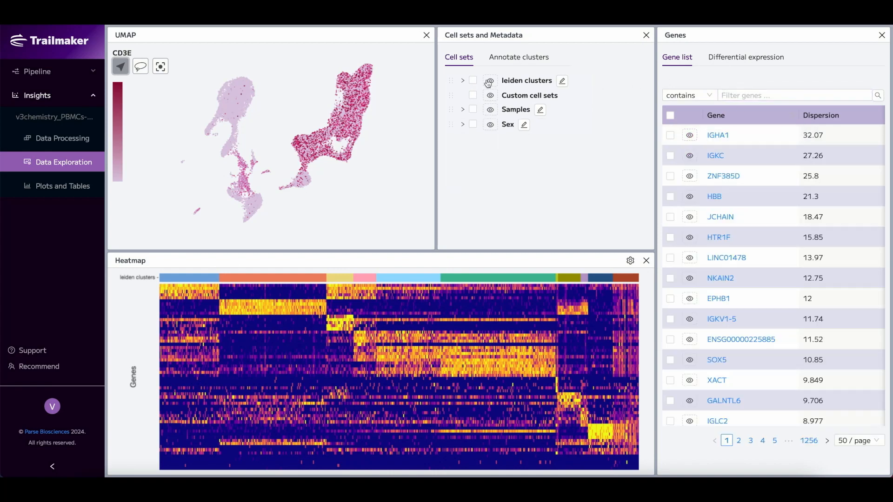
Restore leiden cluster colouring and start a Cluster 0 versus all other cells differential expression.
left_click(489, 81)
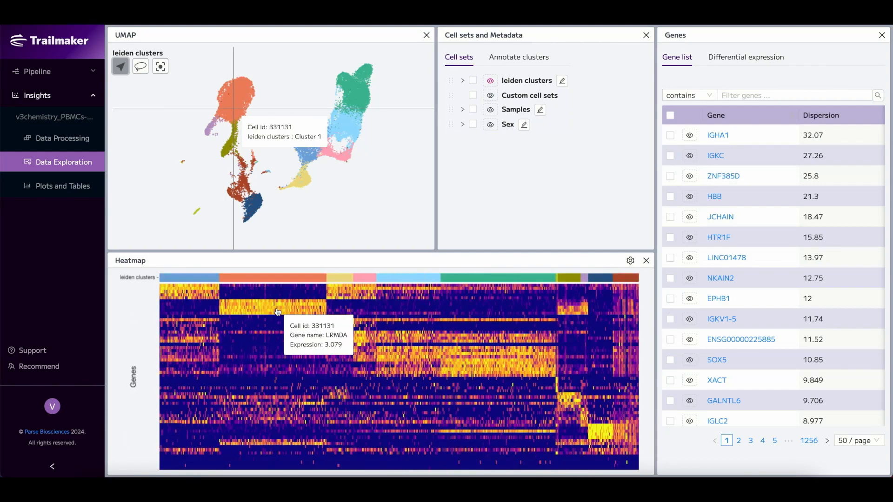
left_click(745, 56)
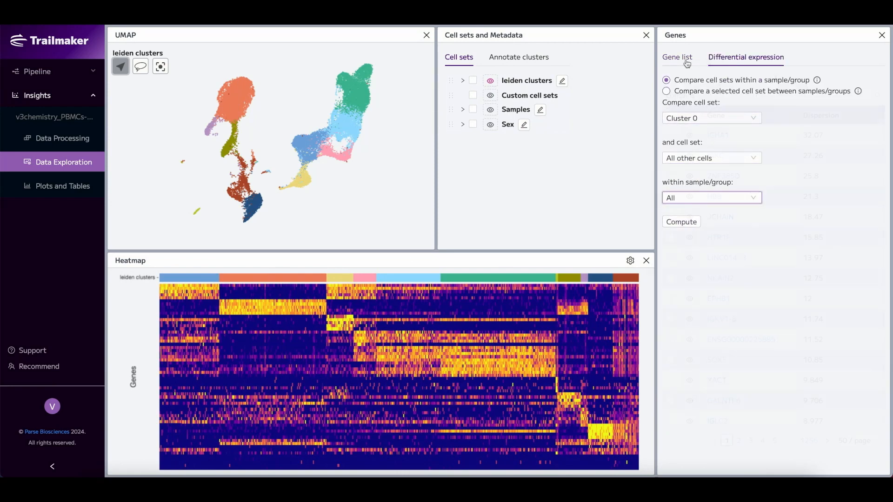
Create custom cell sets from the gene list and restore leiden cluster colouring on the embedding.
left_click(677, 57)
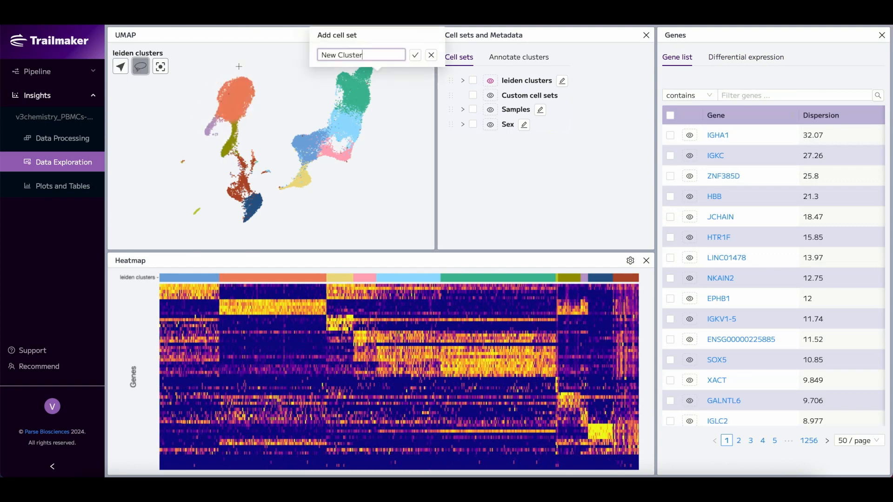
left_click(431, 55)
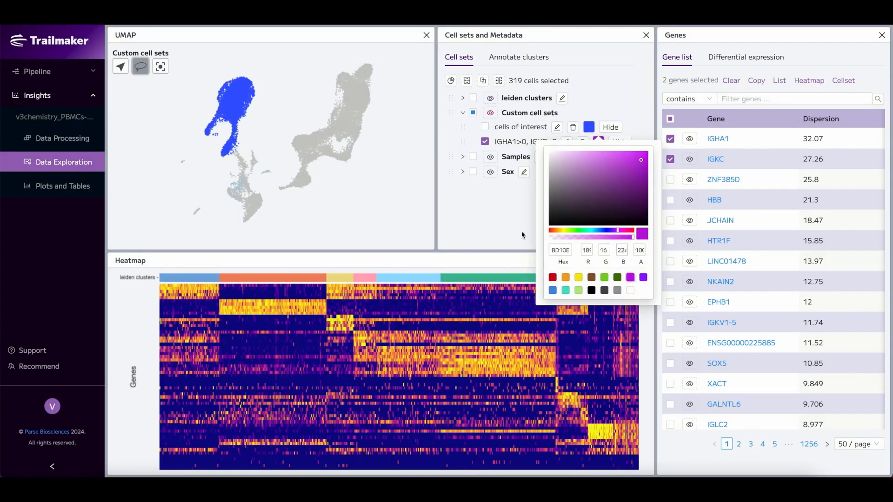
left_click(489, 80)
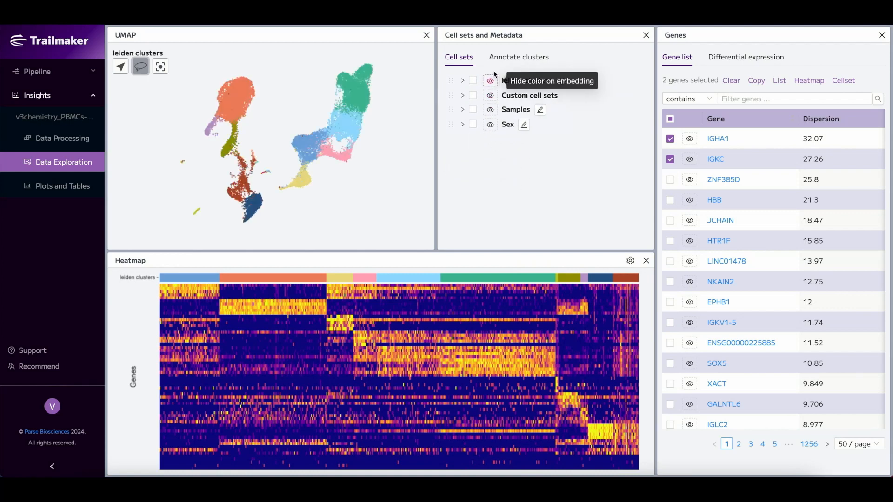
Run automatic ScType cluster annotation for Immune system tissue in human.
left_click(518, 57)
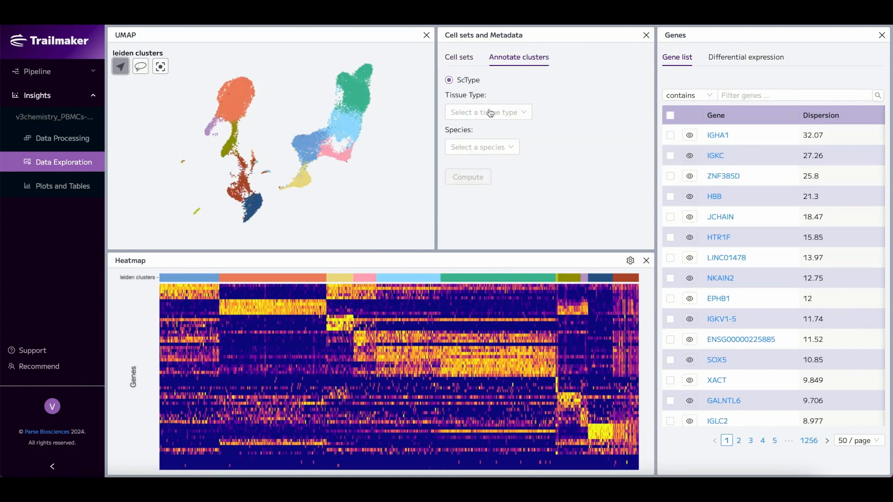
left_click(487, 112)
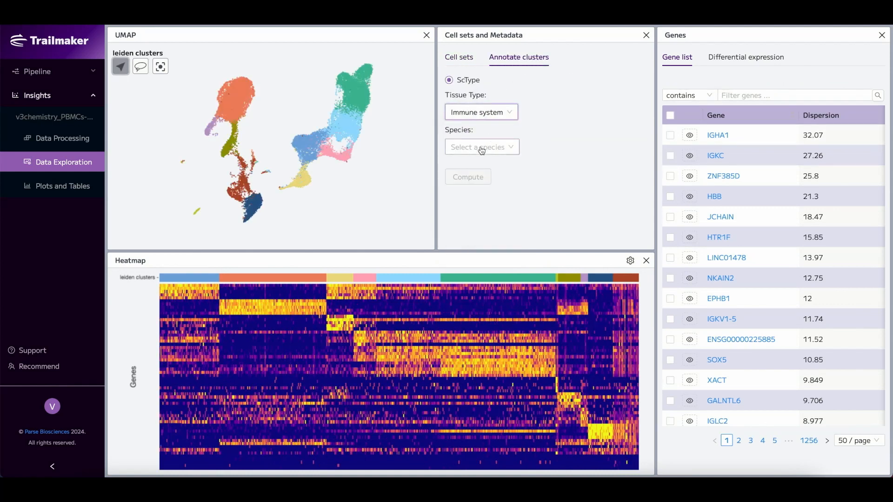
left_click(481, 146)
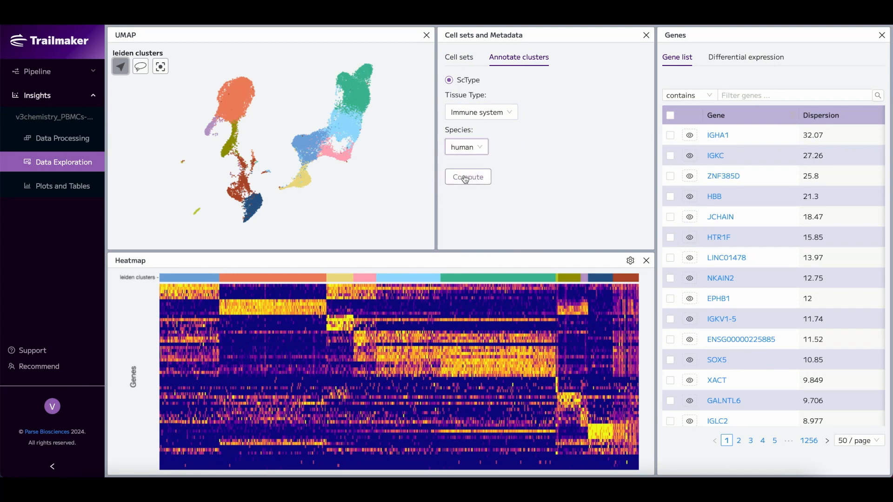
left_click(467, 177)
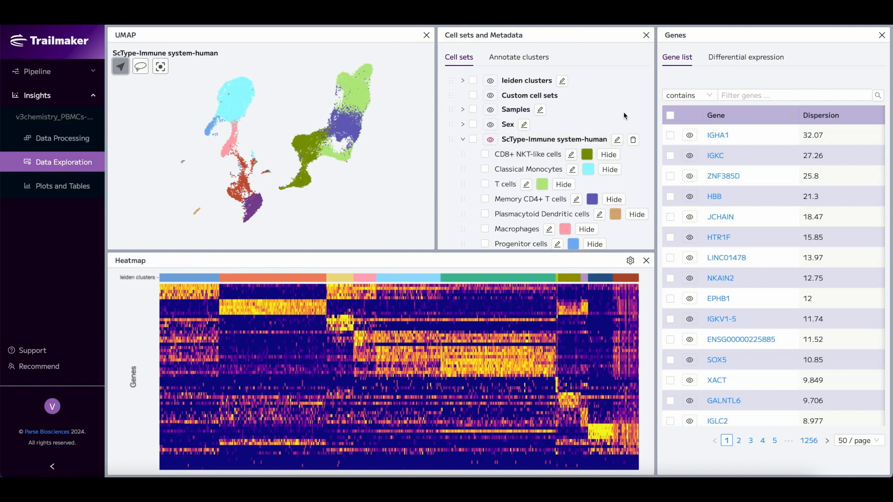
Run a between-group differential expression and heatmap the top 50 genes arranged by Sex.
left_click(745, 56)
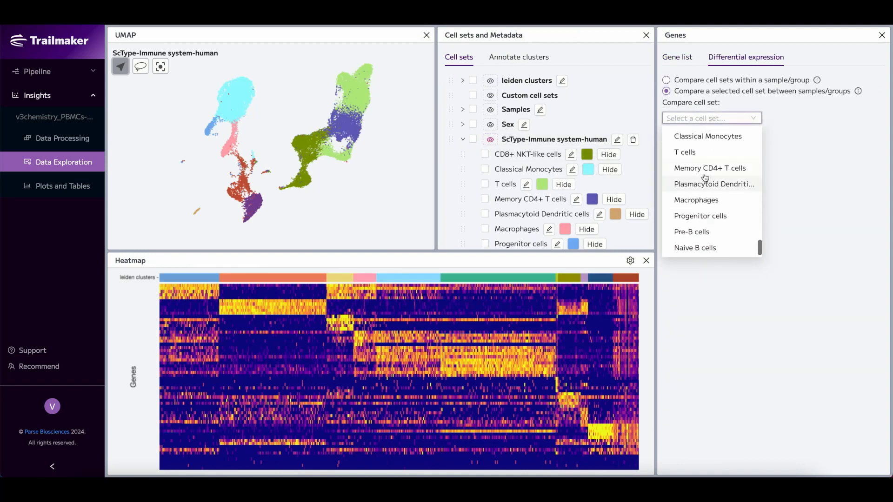
left_click(708, 137)
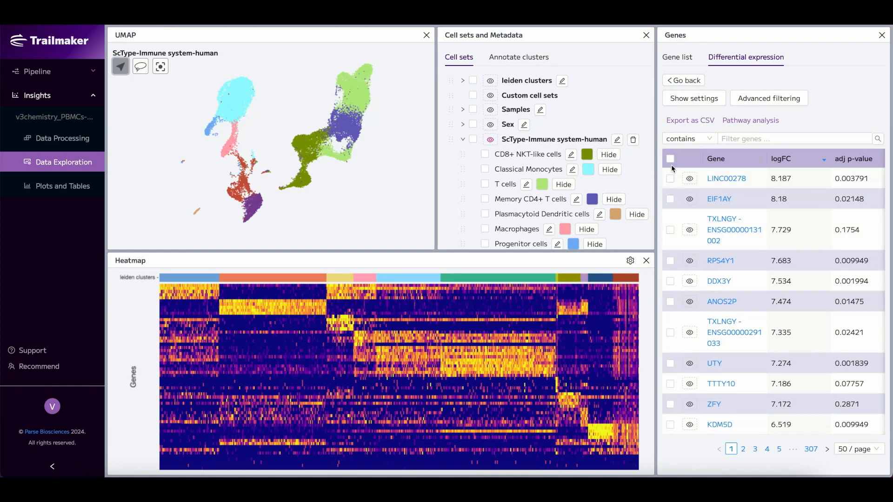
left_click(671, 159)
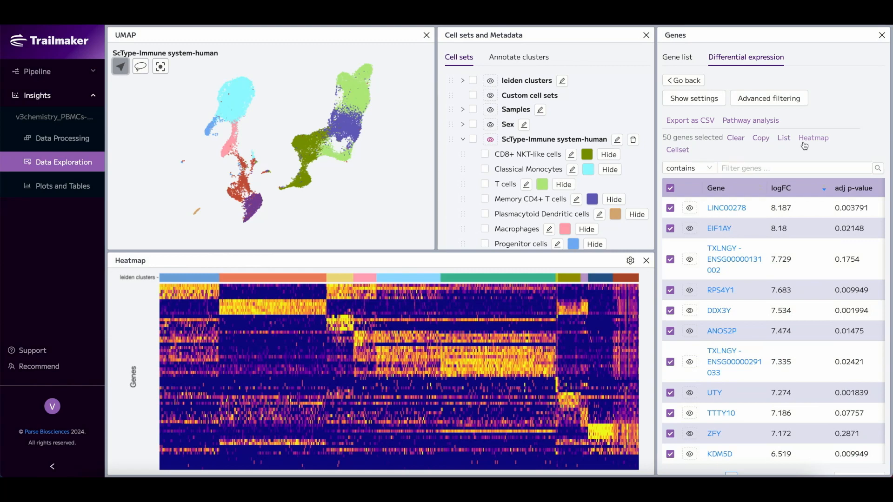
left_click(677, 149)
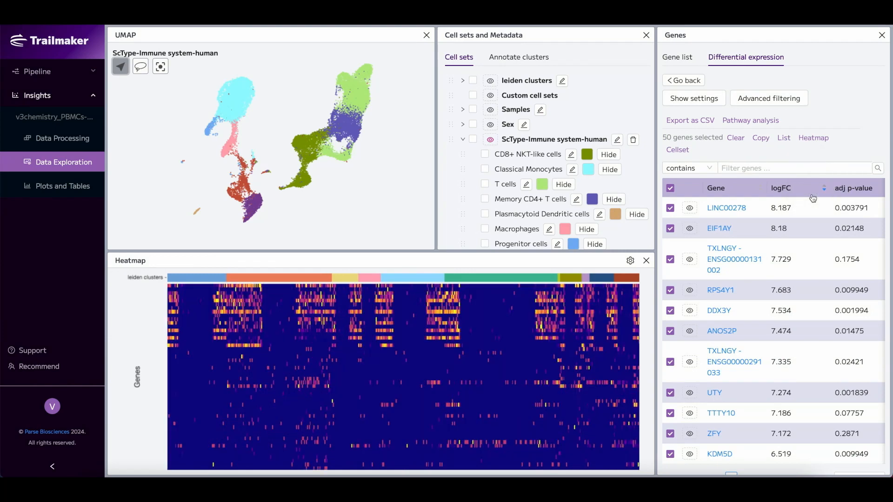
left_click(631, 261)
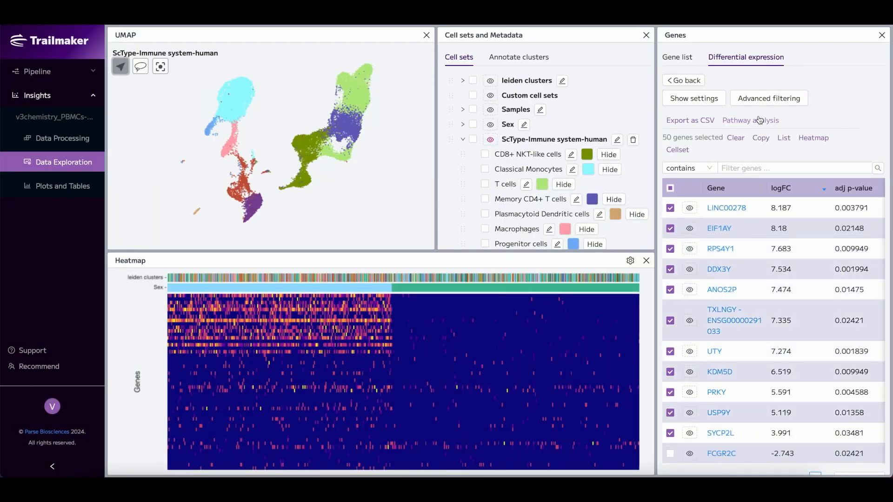
Start a pathway analysis of the selected genes with enrichr, Homo sapiens and all genes.
left_click(750, 120)
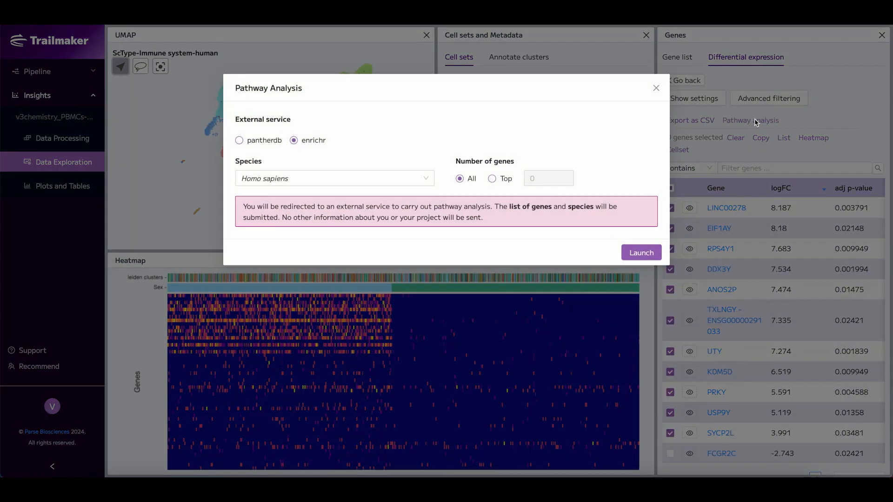
mouse_move(309, 150)
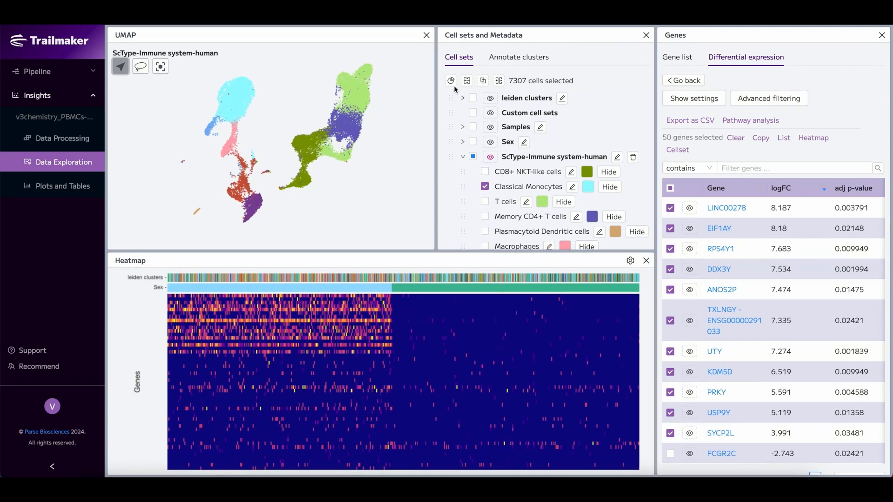
mouse_move(451, 81)
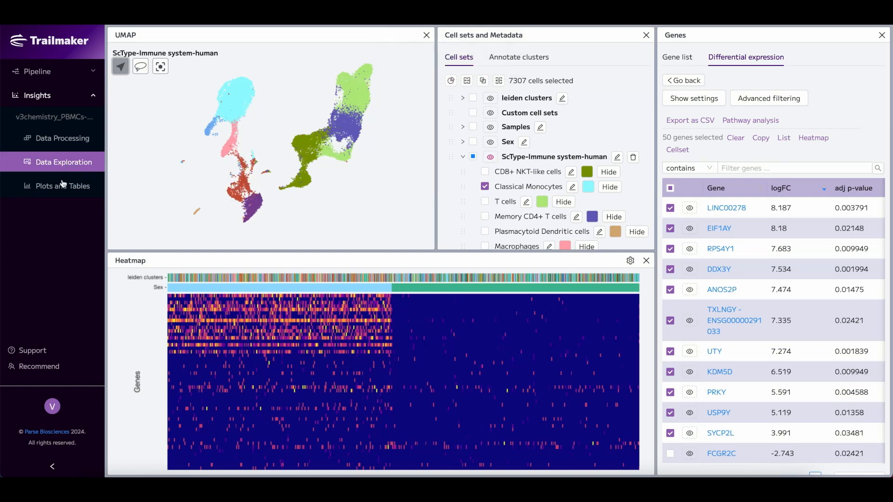
mouse_move(61, 190)
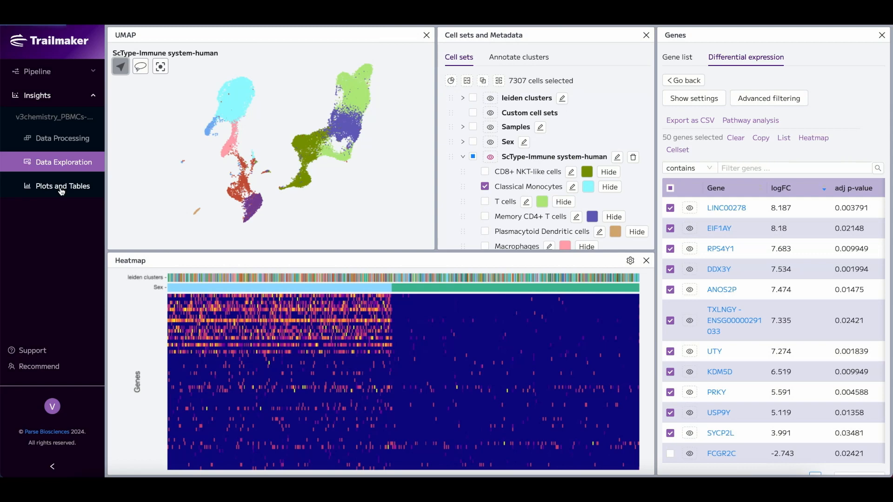
Group the dot plot by ScType-Immune system-human, widen it, and apply the Spectral colour scheme.
left_click(63, 185)
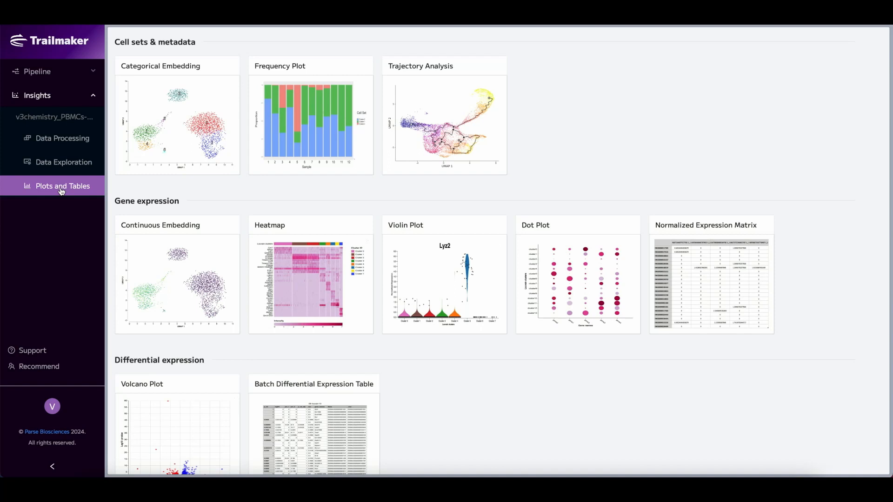
mouse_move(560, 262)
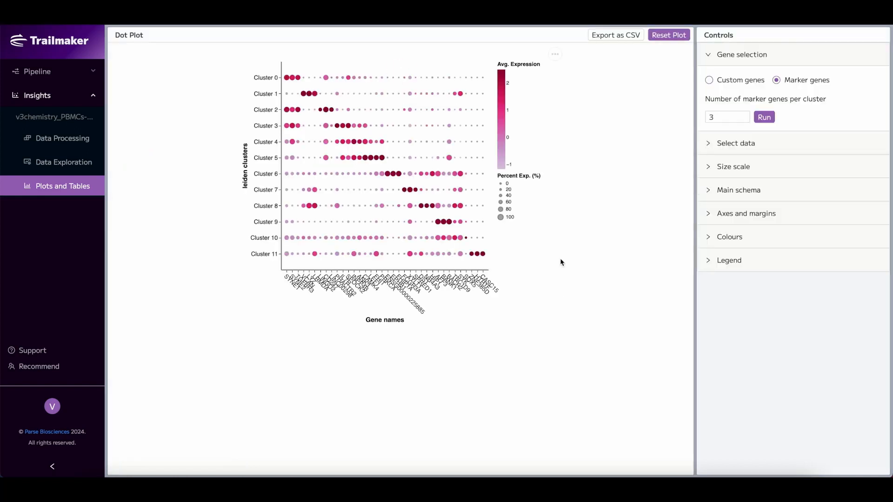
mouse_move(554, 53)
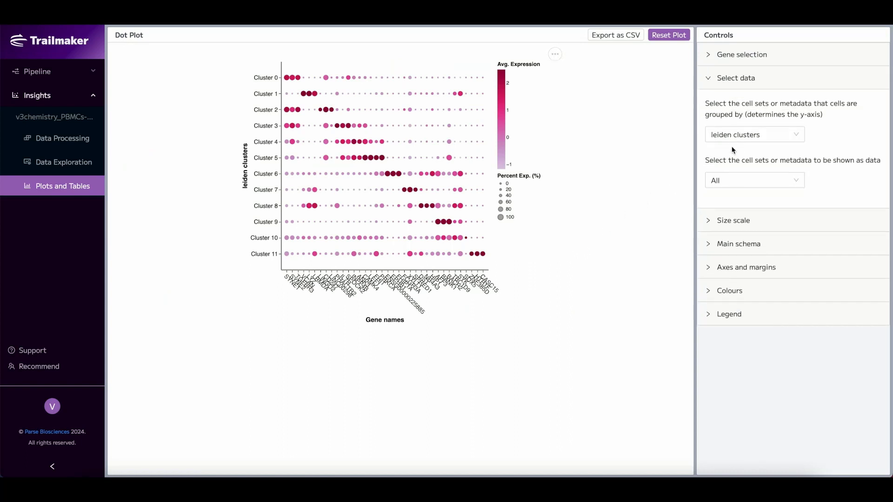
left_click(753, 135)
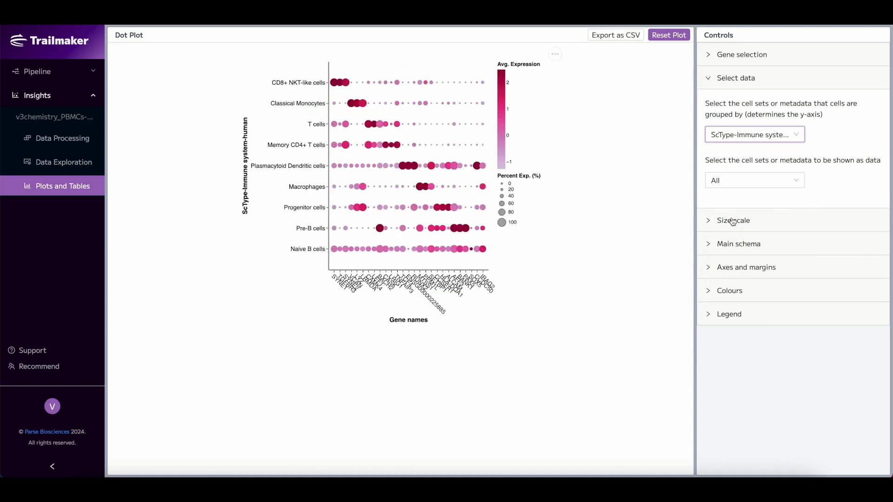
mouse_move(734, 247)
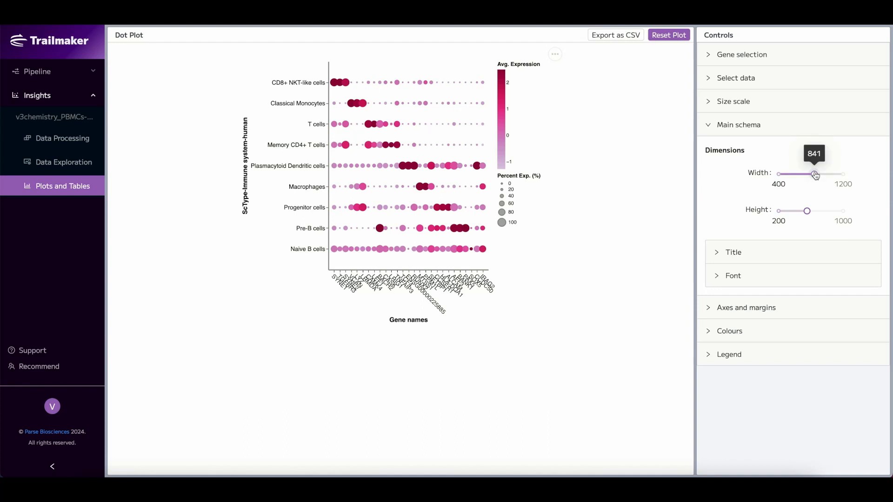
left_click_drag(814, 174, 815, 175)
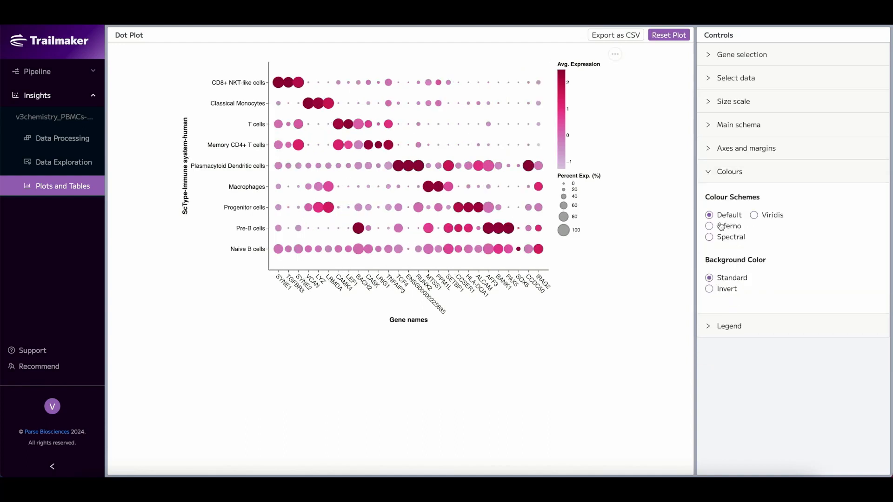
left_click(709, 237)
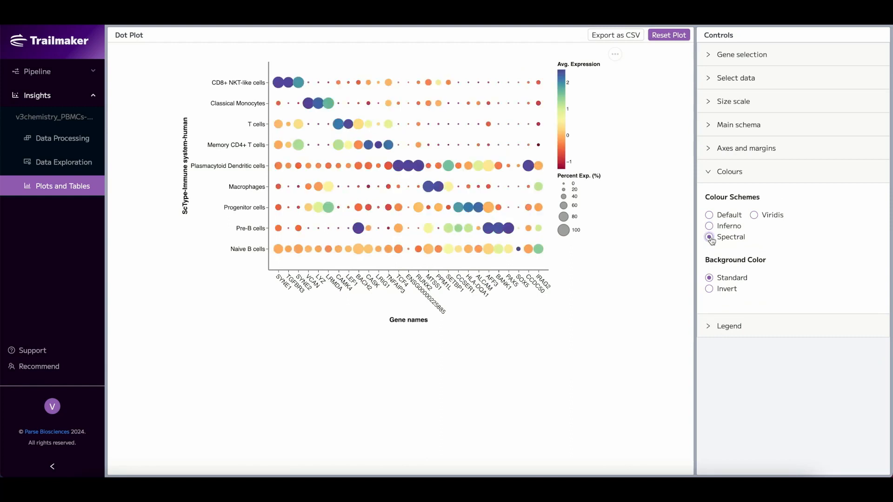
left_click(614, 54)
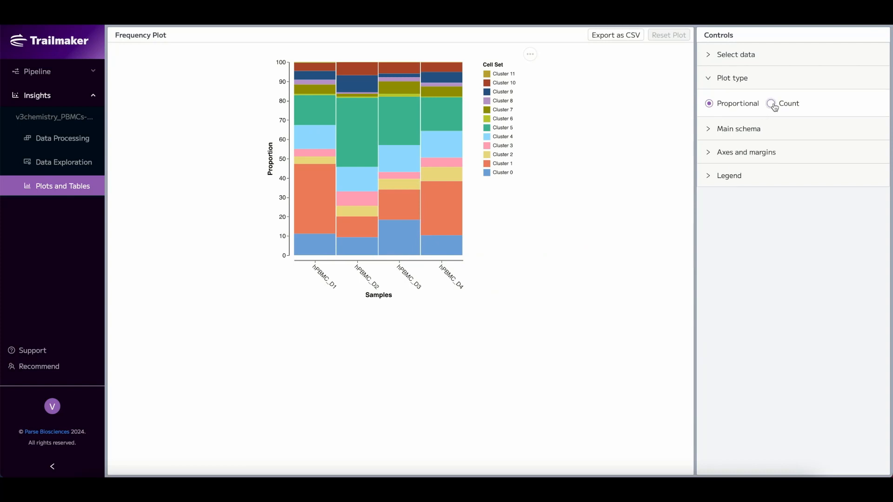
Switch the frequency plot to counts; on the LYZ violin plot show cell markers and the legend.
left_click(771, 103)
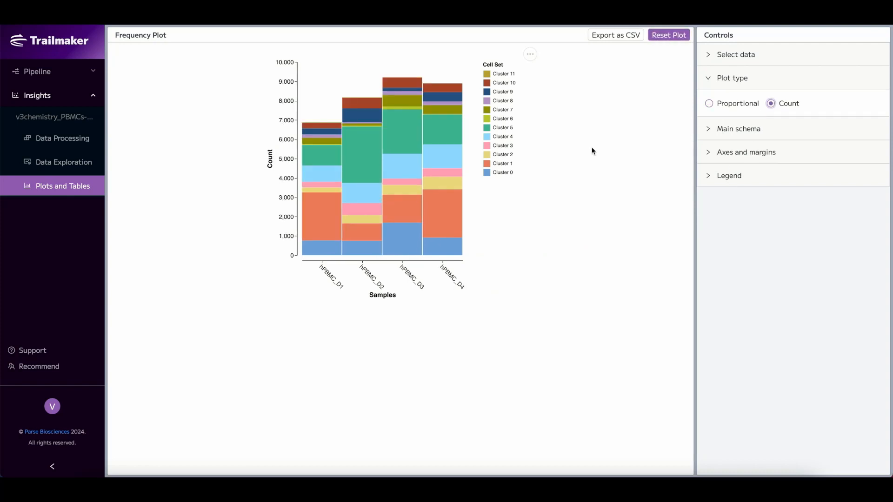
left_click(62, 186)
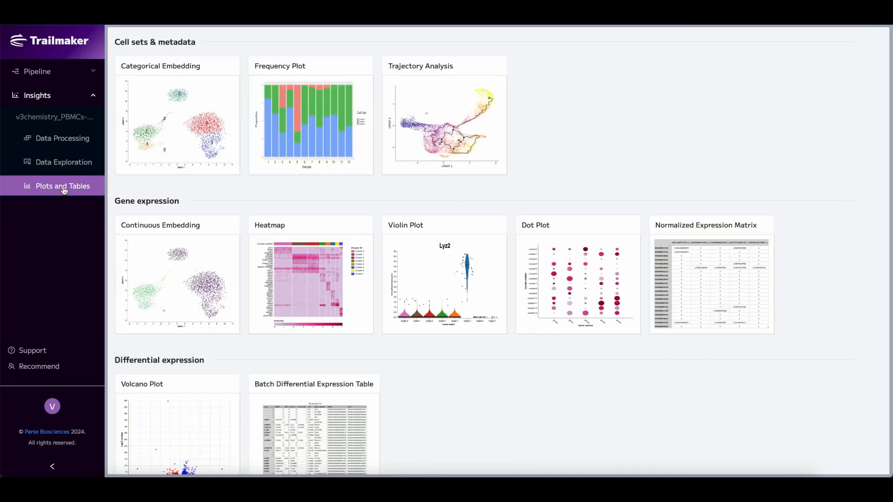
mouse_move(450, 270)
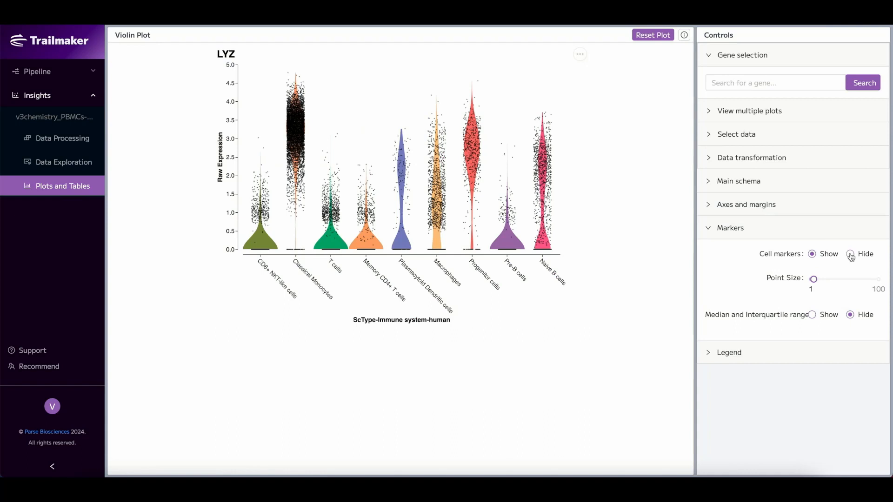
left_click(865, 253)
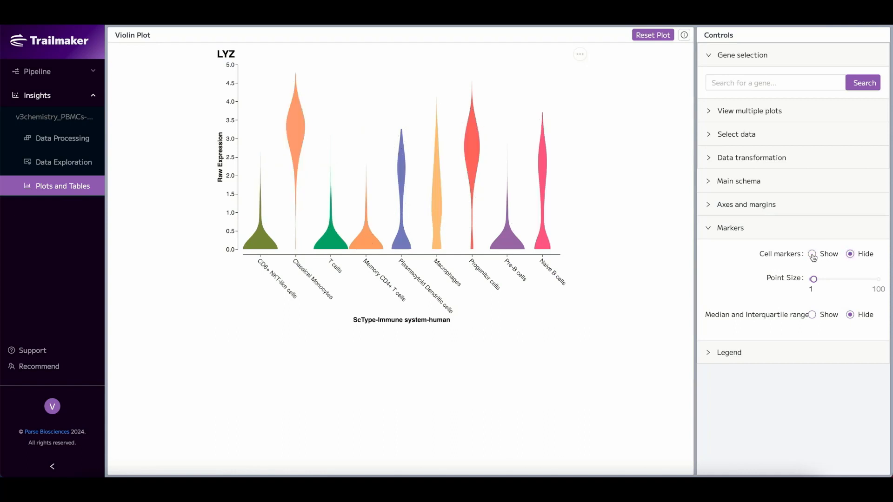
left_click(812, 254)
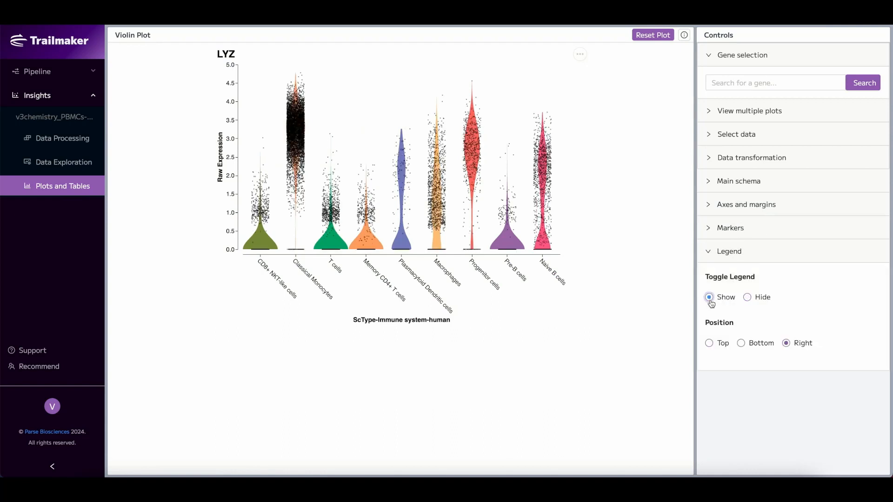
left_click(708, 297)
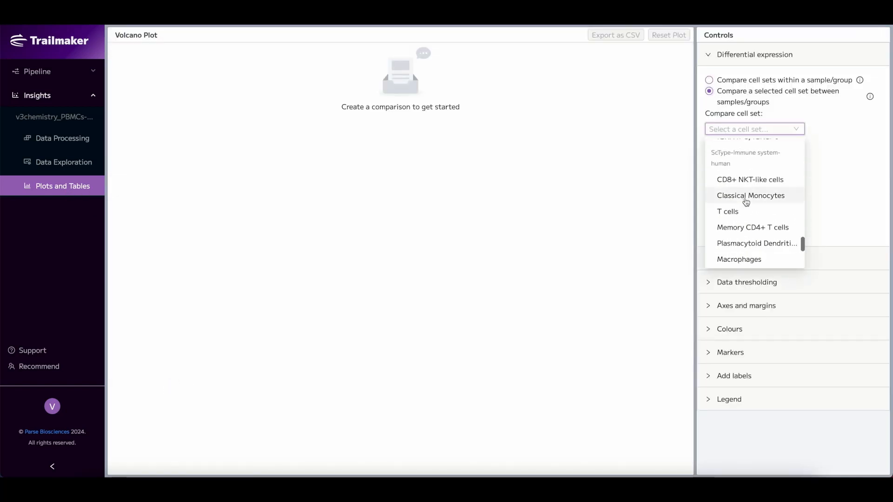
Make a Classical Monocytes volcano plot with label threshold 2.32, then compute root nodes and pseudotime.
left_click(751, 195)
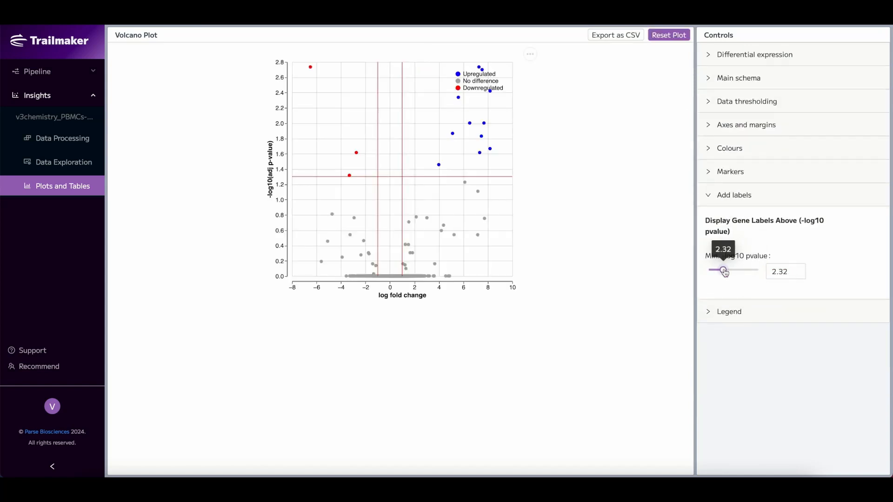
left_click_drag(725, 270, 716, 270)
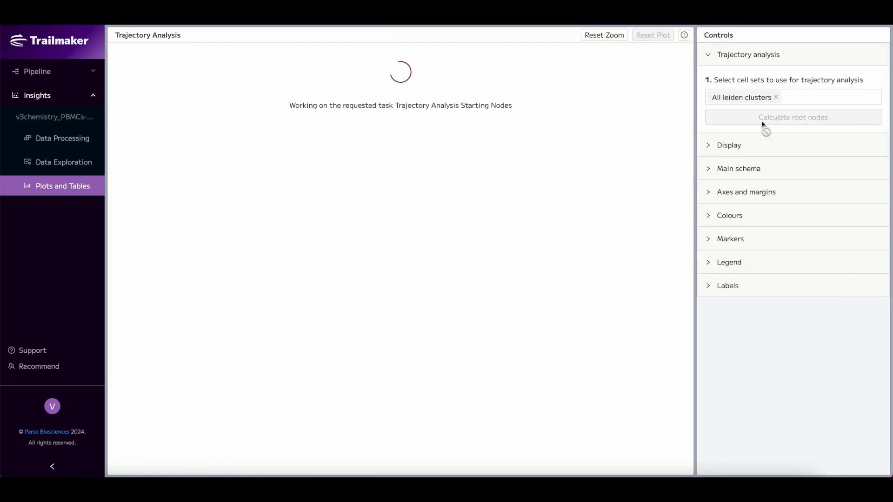
left_click(792, 117)
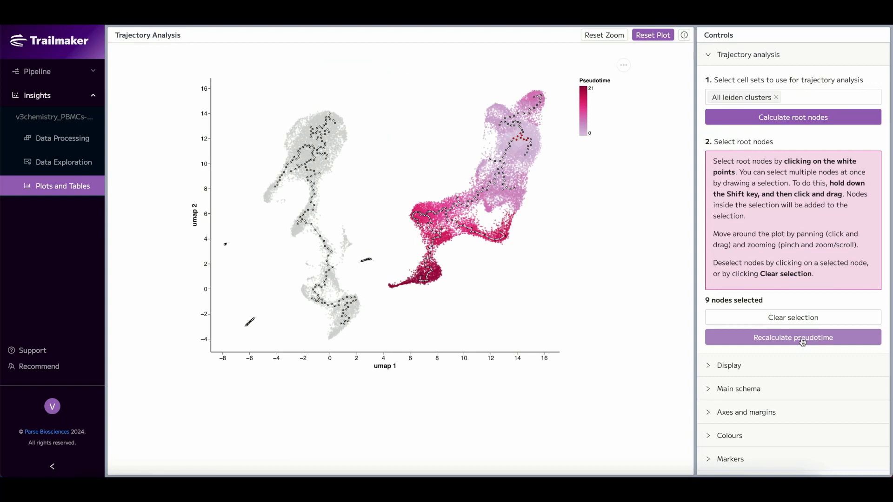
left_click(63, 185)
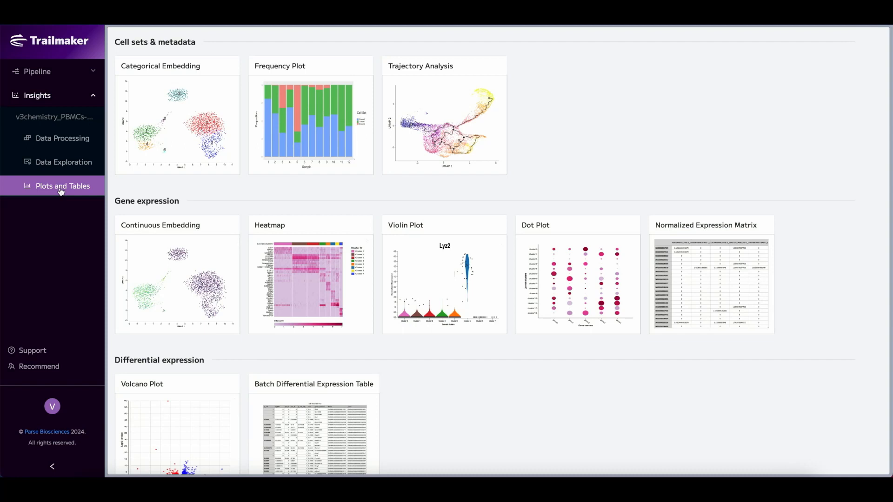
mouse_move(59, 188)
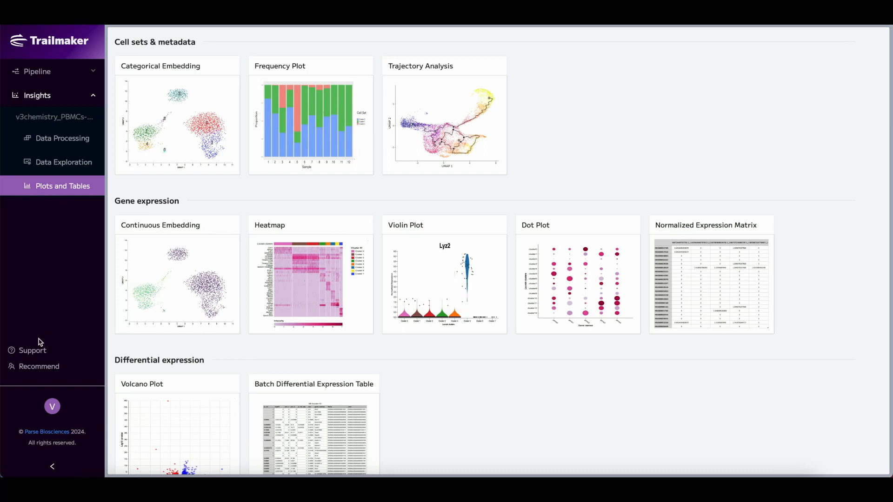
Bring up the help and support panel with user guides and a support message form.
left_click(32, 350)
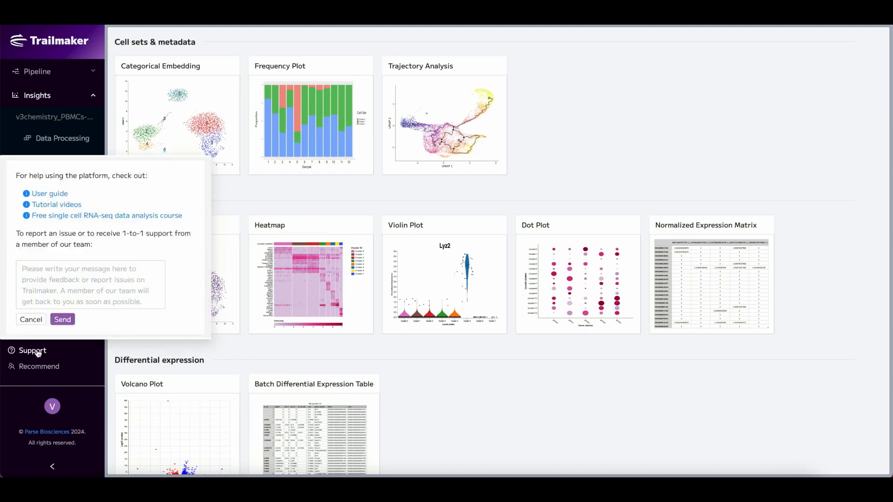